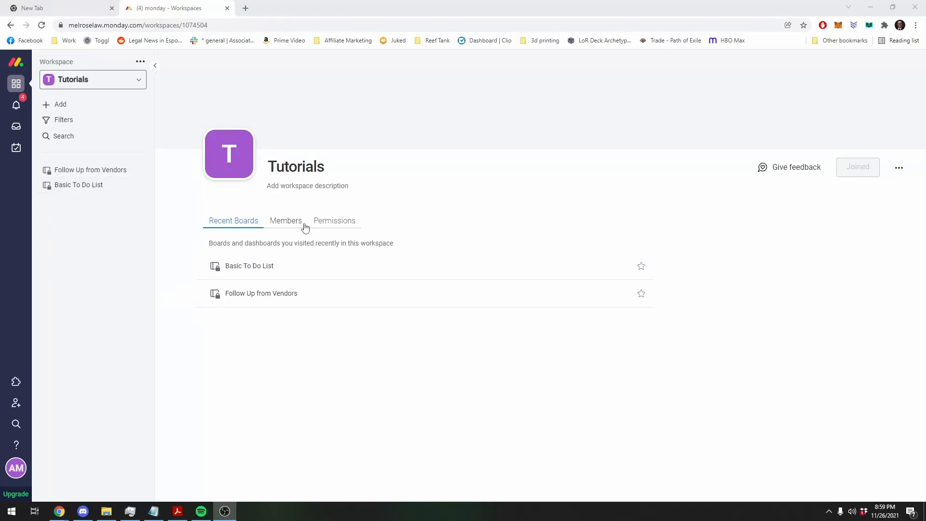
Start a new board from the Tutorials workspace's Add menu.
left_click(308, 185)
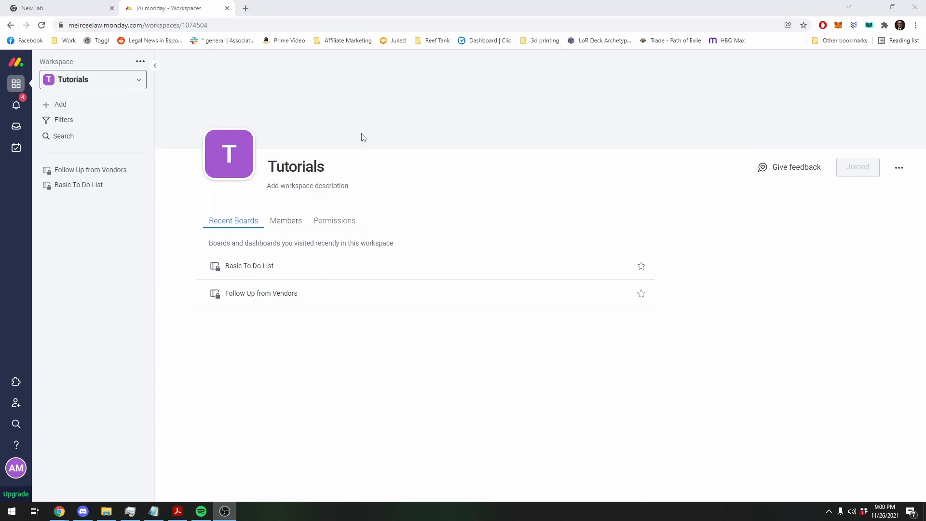
mouse_move(350, 198)
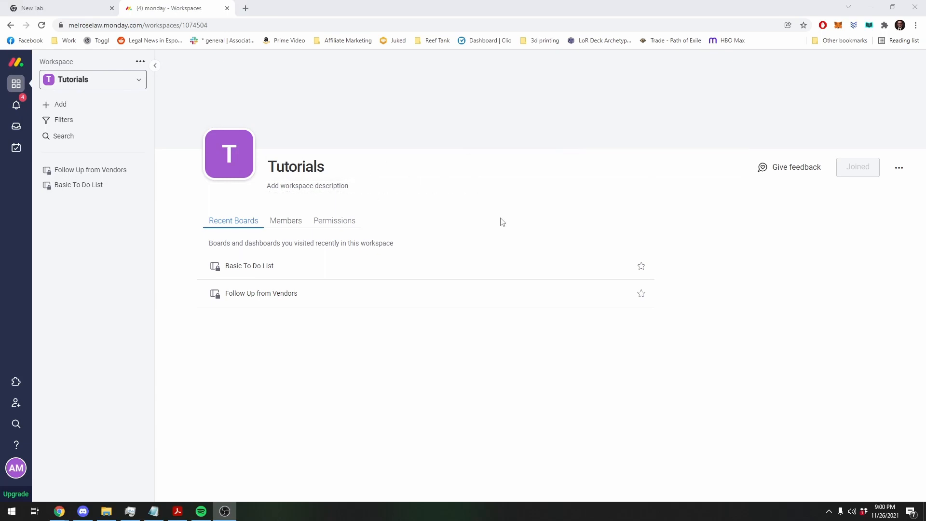
left_click(295, 166)
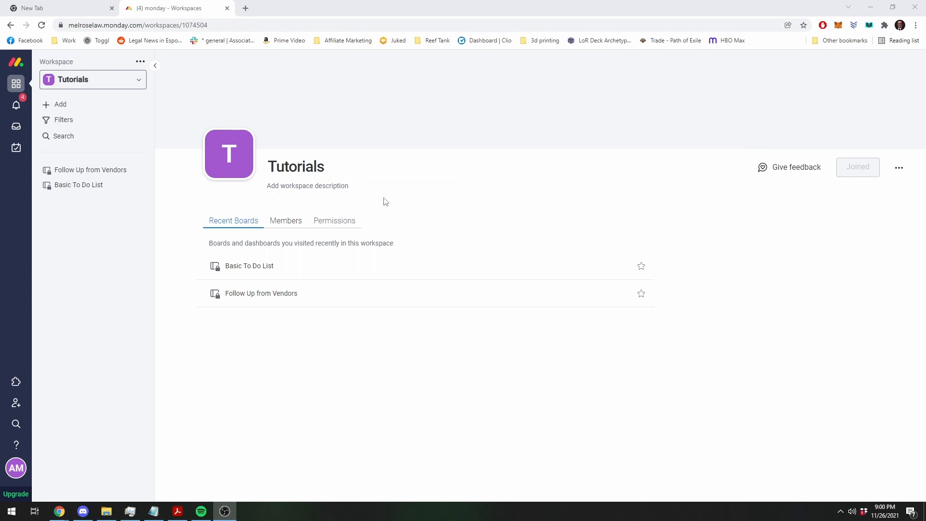
mouse_move(423, 220)
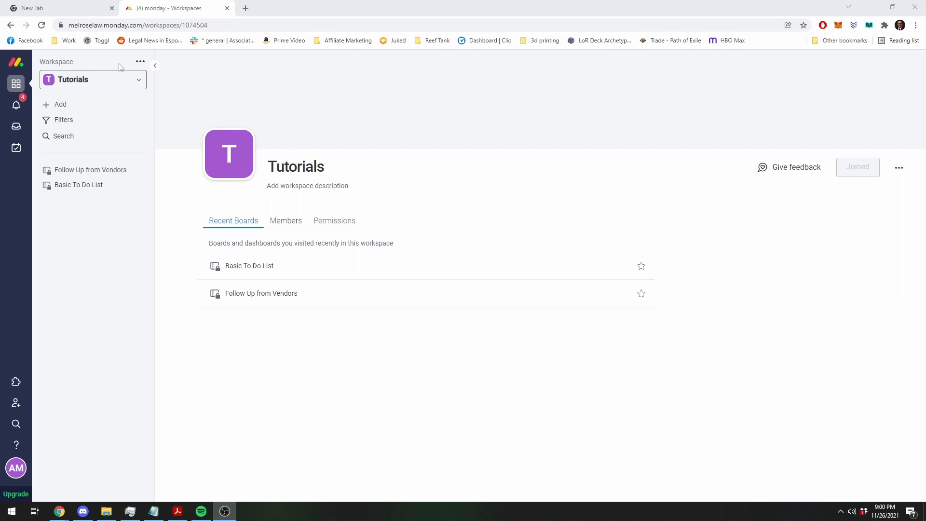
mouse_move(89, 106)
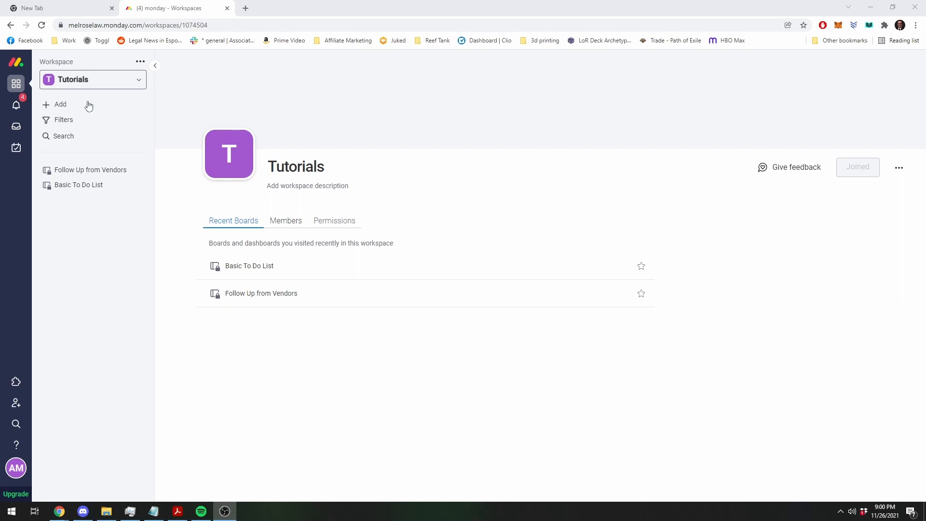
left_click(295, 166)
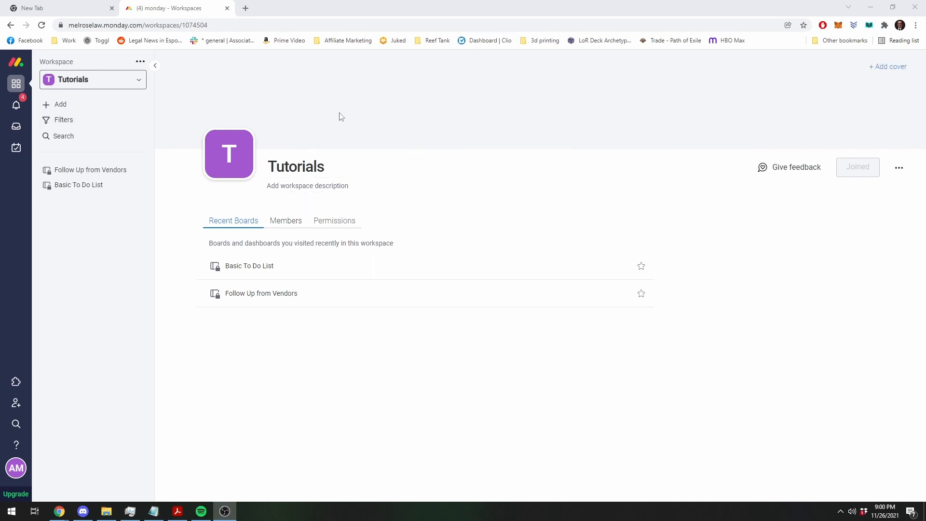
left_click(296, 166)
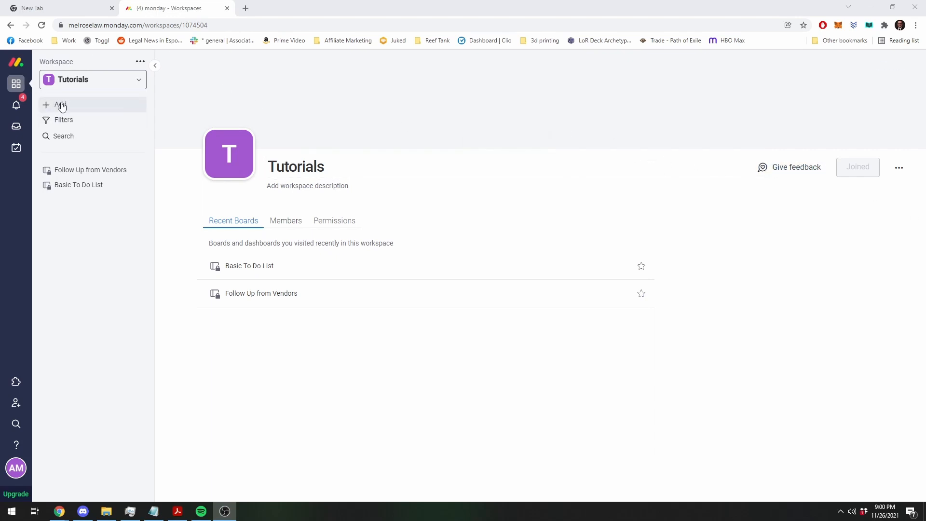
left_click(60, 105)
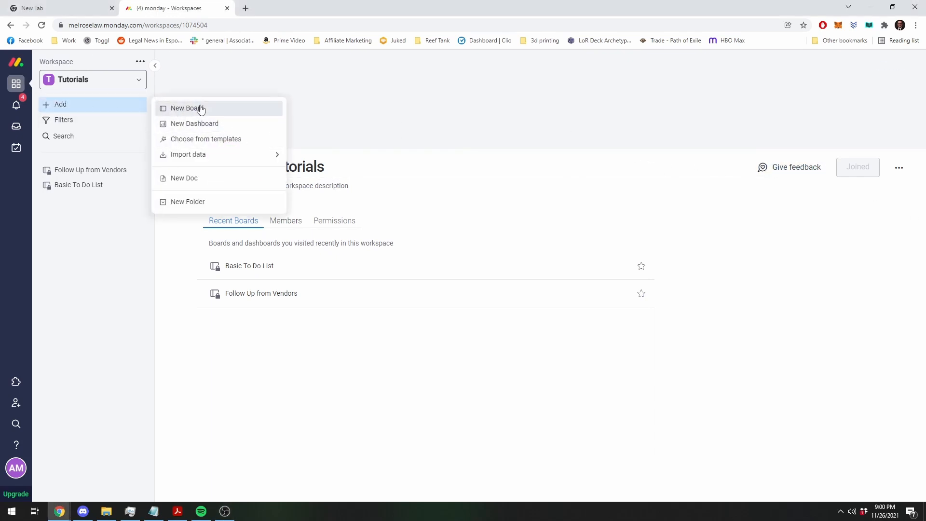
left_click(60, 105)
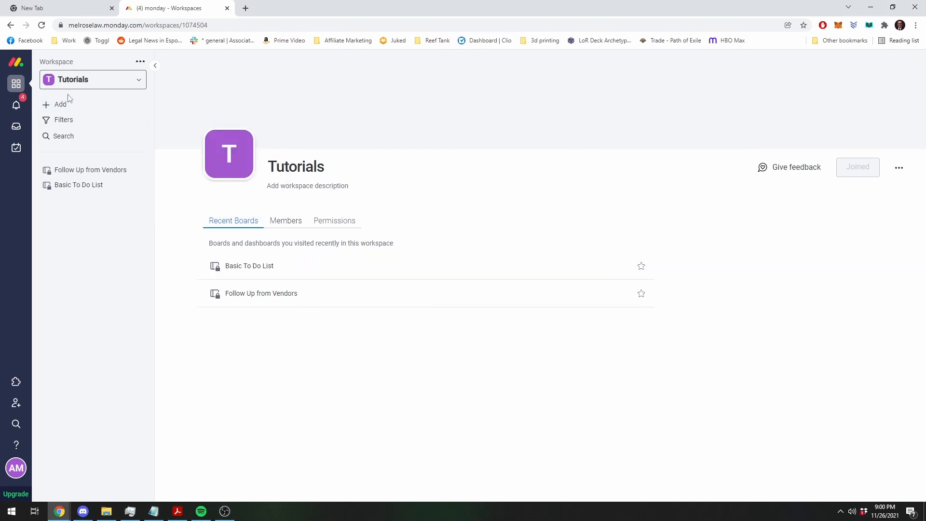
left_click(58, 104)
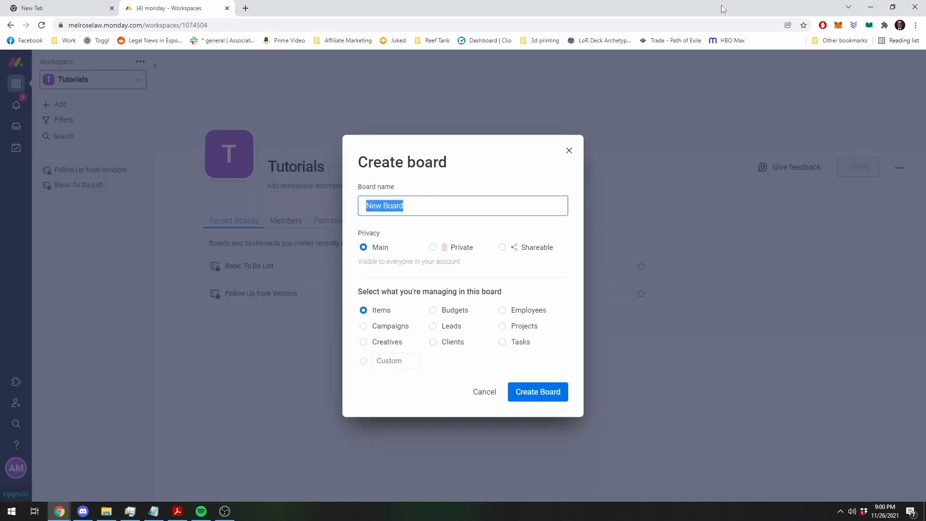
Create a private board named 'Recurring Tasks' set up for managing tasks.
left_click(433, 247)
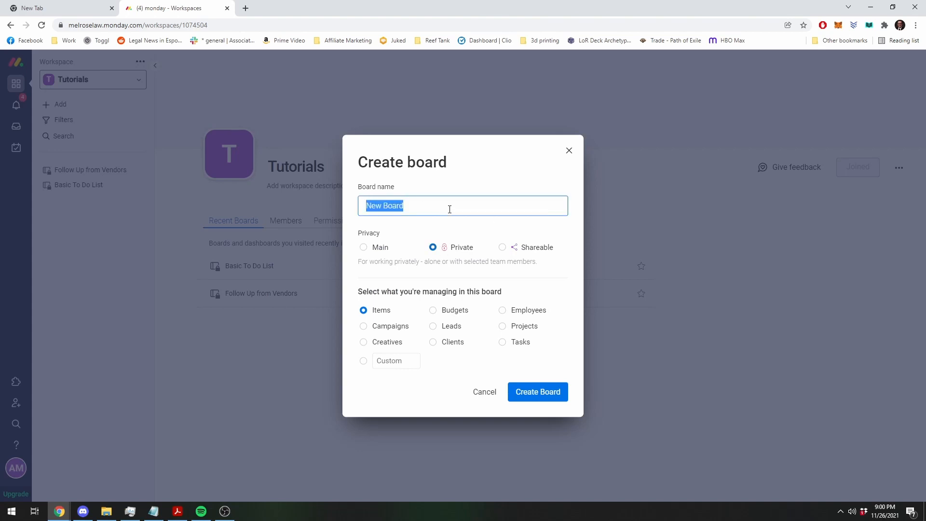
type("Recurring Tasks")
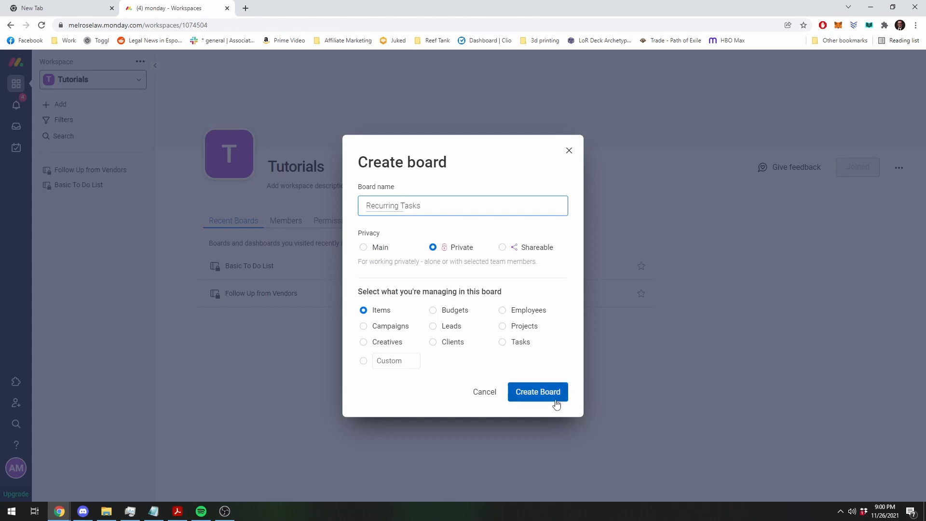
left_click(502, 342)
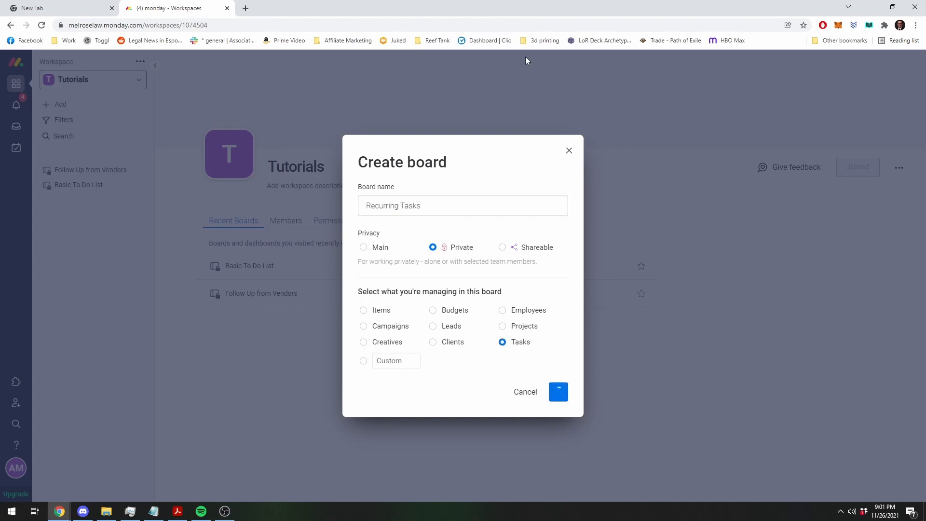
left_click(558, 392)
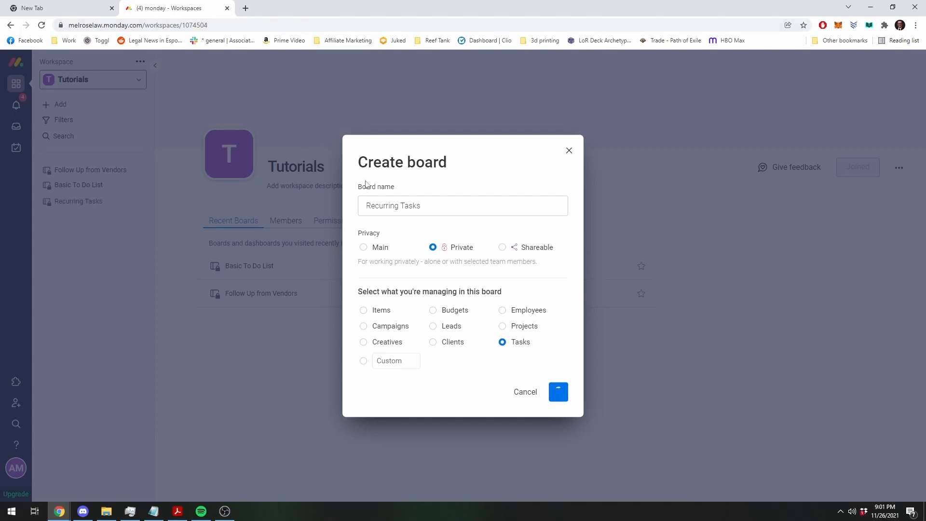
left_click(557, 391)
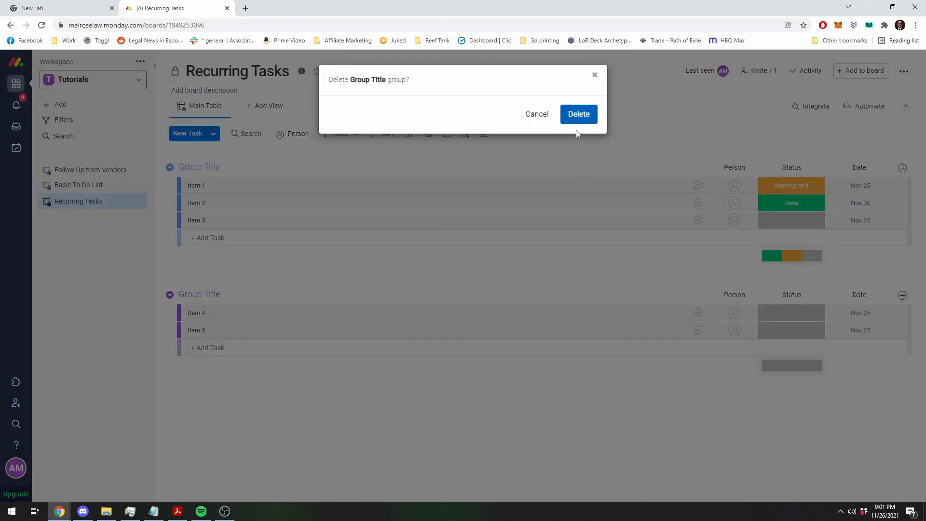
Delete the extra Group Title group and the leftover sample task Item 5.
left_click(578, 114)
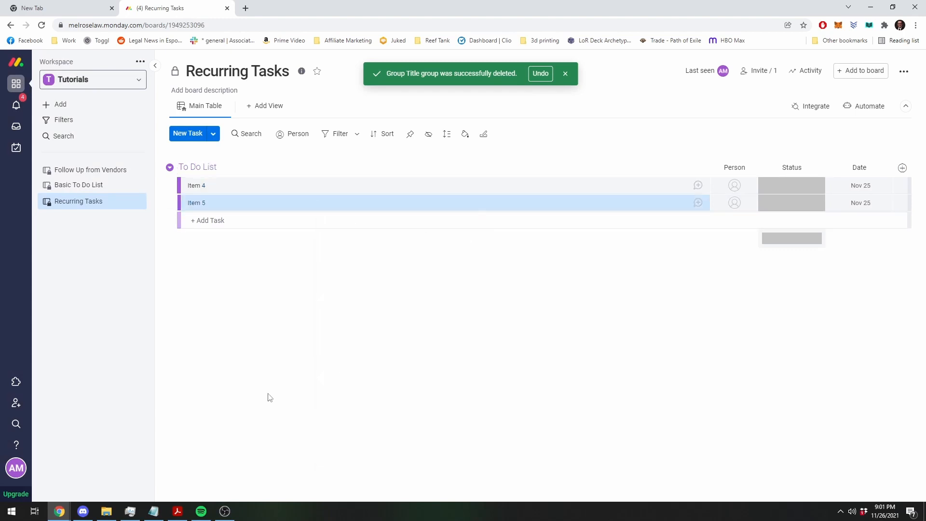
right_click(197, 202)
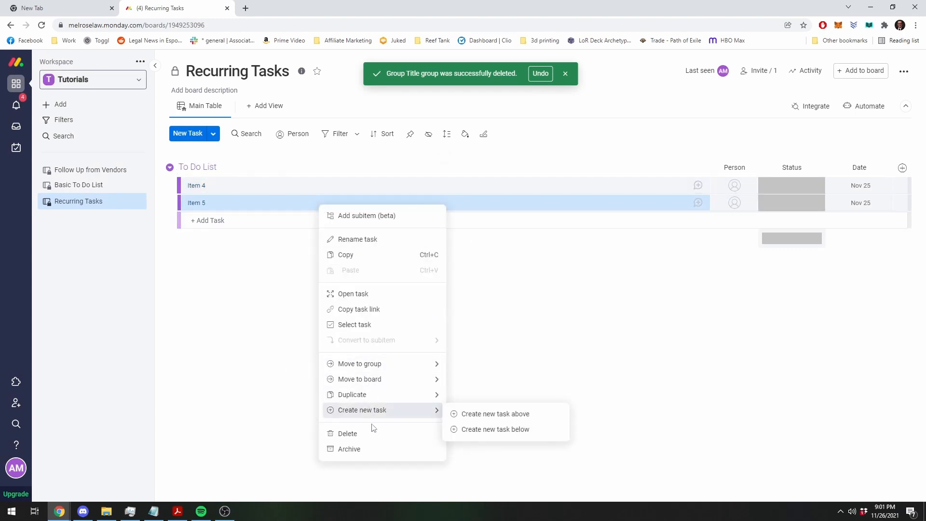
left_click(347, 434)
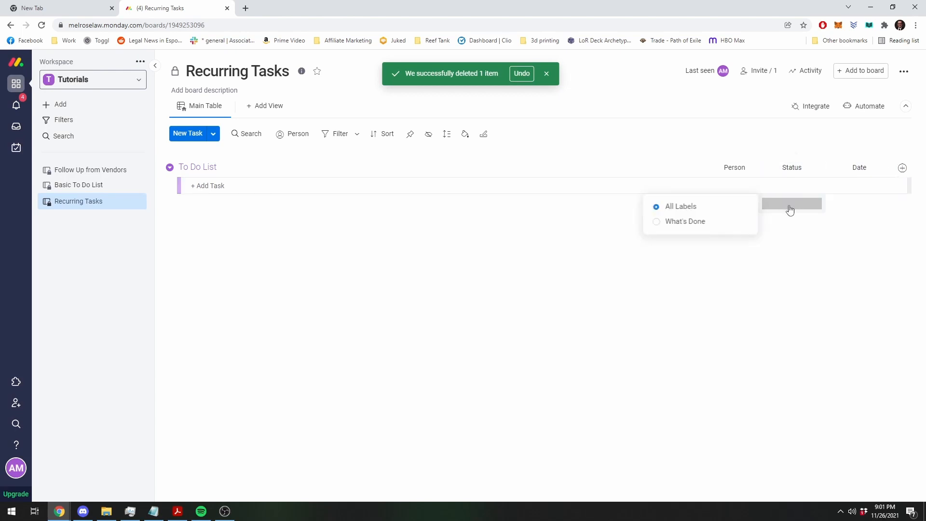
Add a task named 'Testing' to the To Do List group.
type("Test")
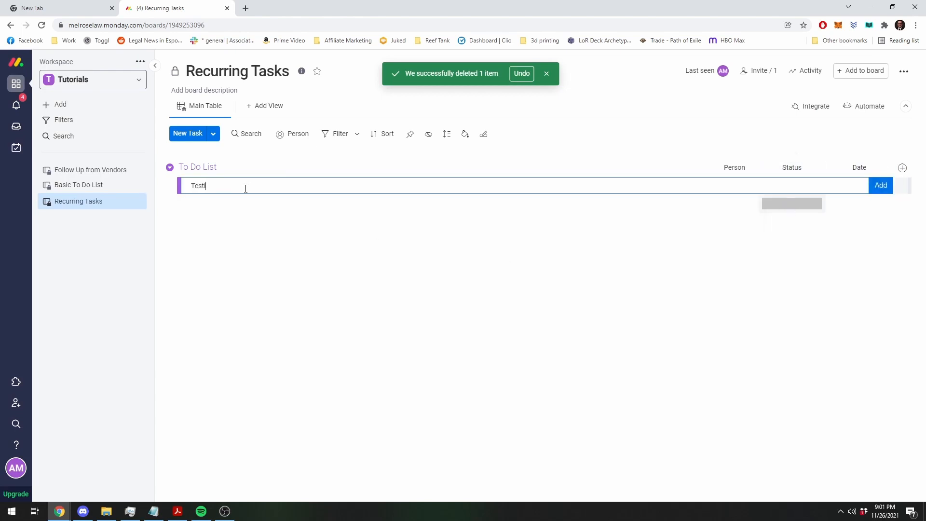
left_click(792, 184)
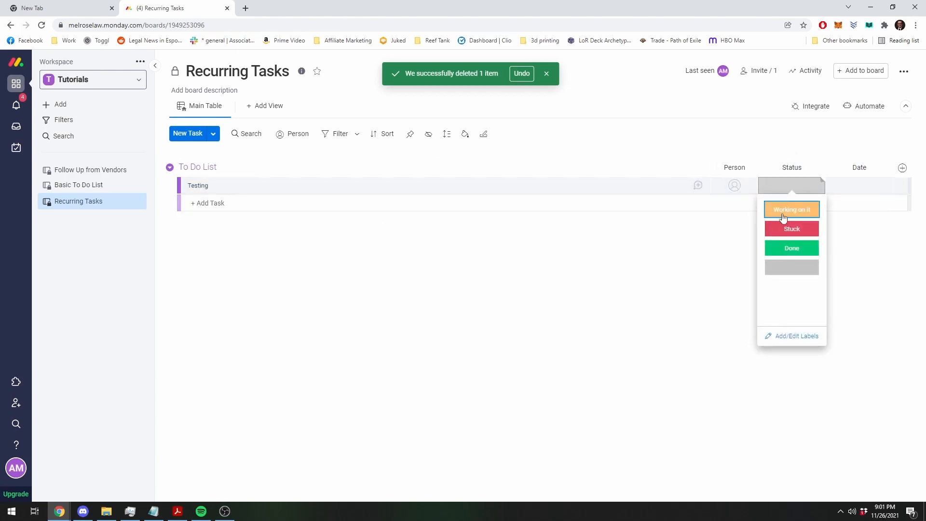
mouse_move(684, 241)
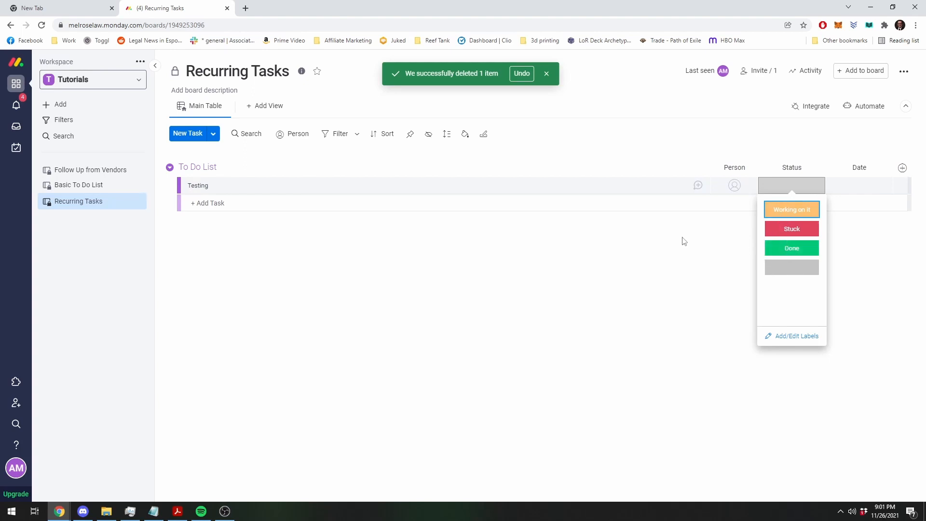
mouse_move(798, 258)
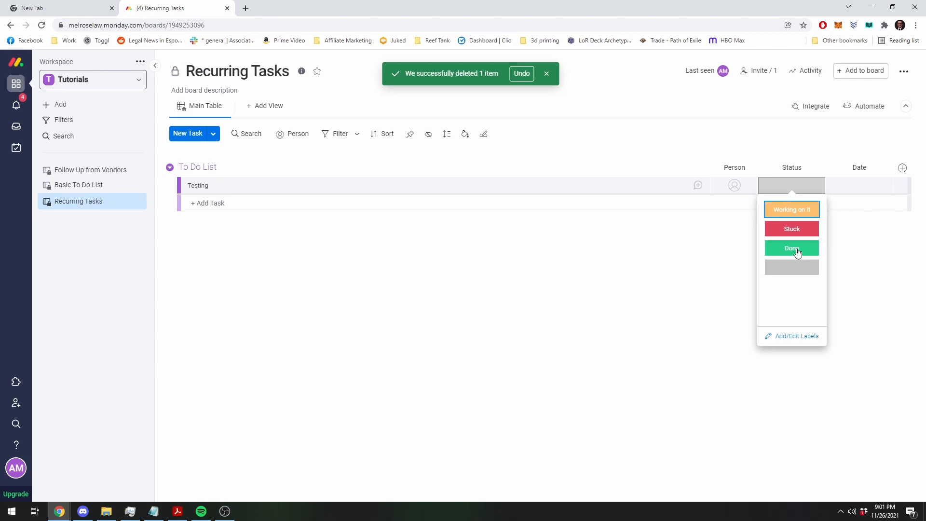
mouse_move(701, 244)
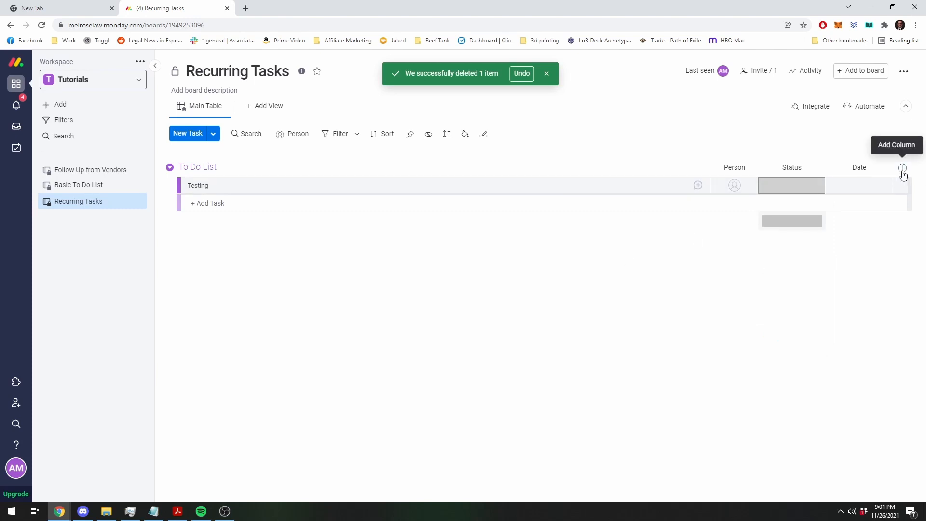
Add a second status column and rename it 'Recurring?'.
left_click(903, 168)
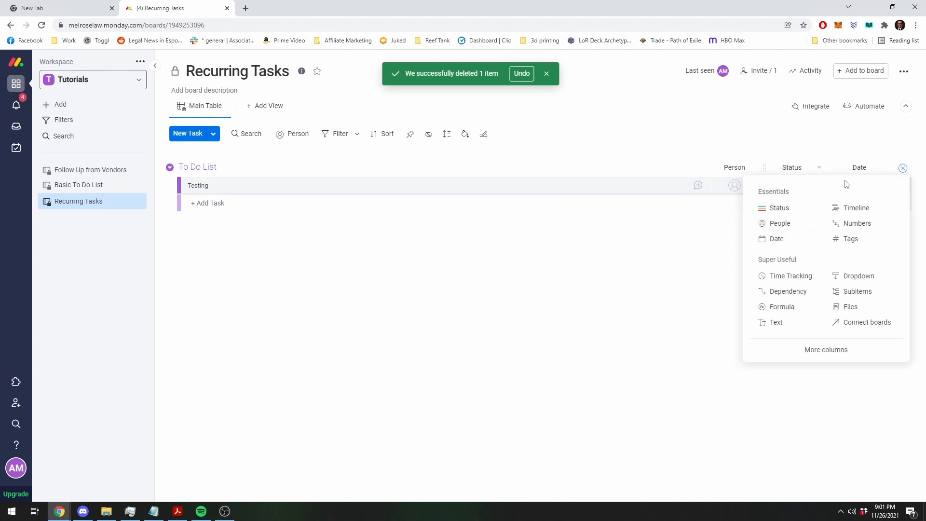
mouse_move(856, 207)
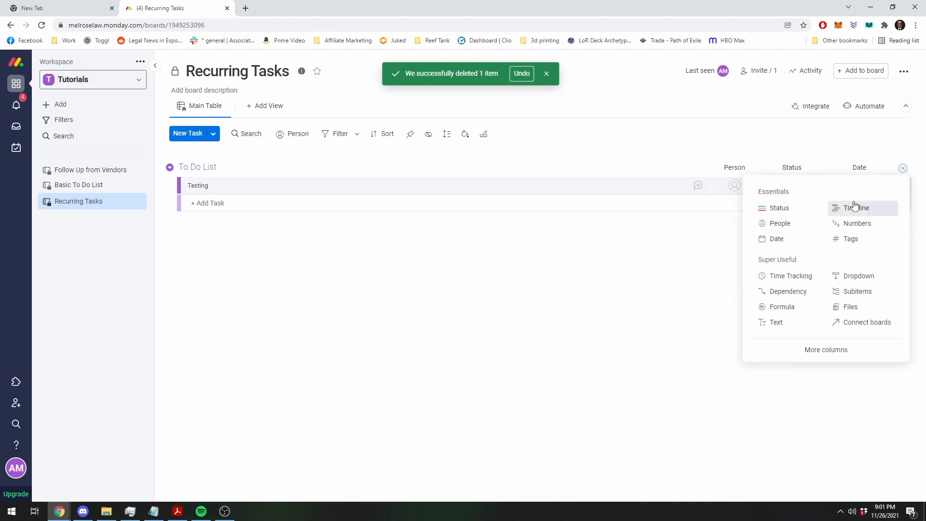
left_click(779, 208)
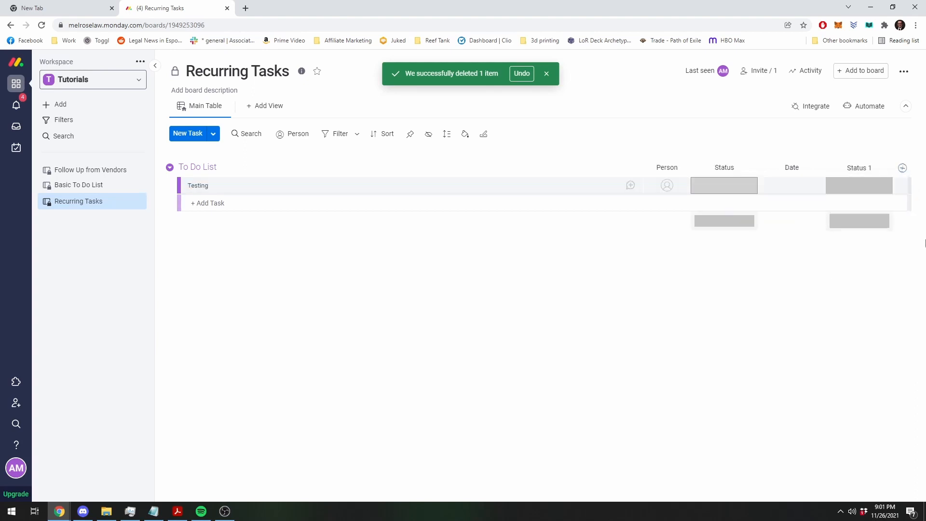
double_click(858, 168)
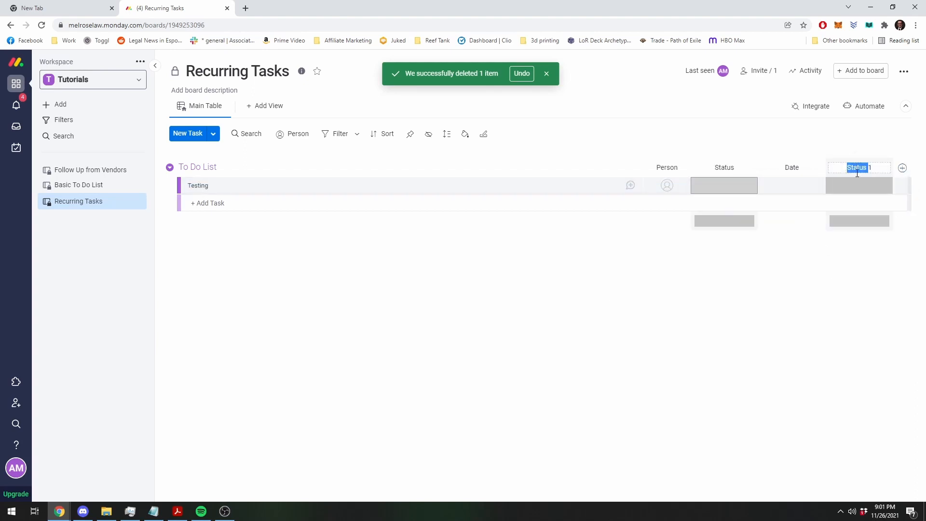
type("Recurring?")
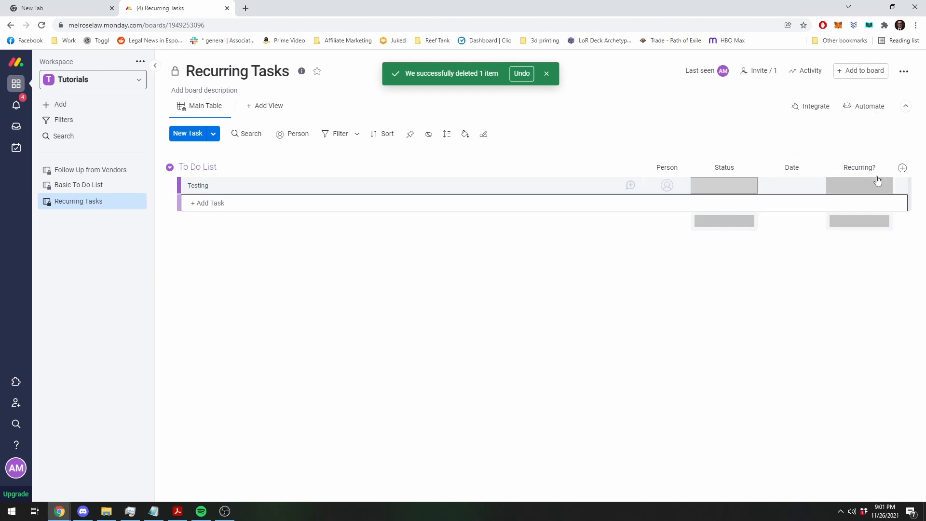
left_click(886, 167)
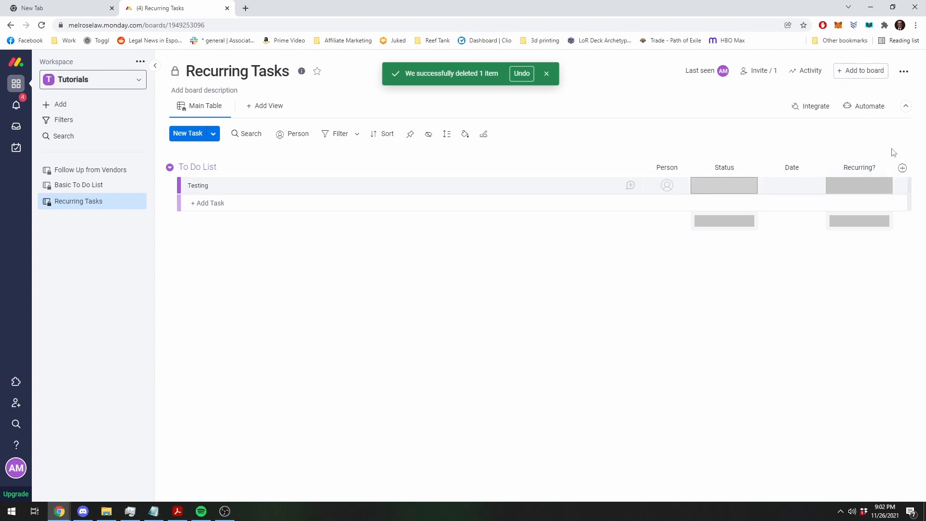
Edit the Recurring? column's labels to include 'Monthly'.
left_click(859, 184)
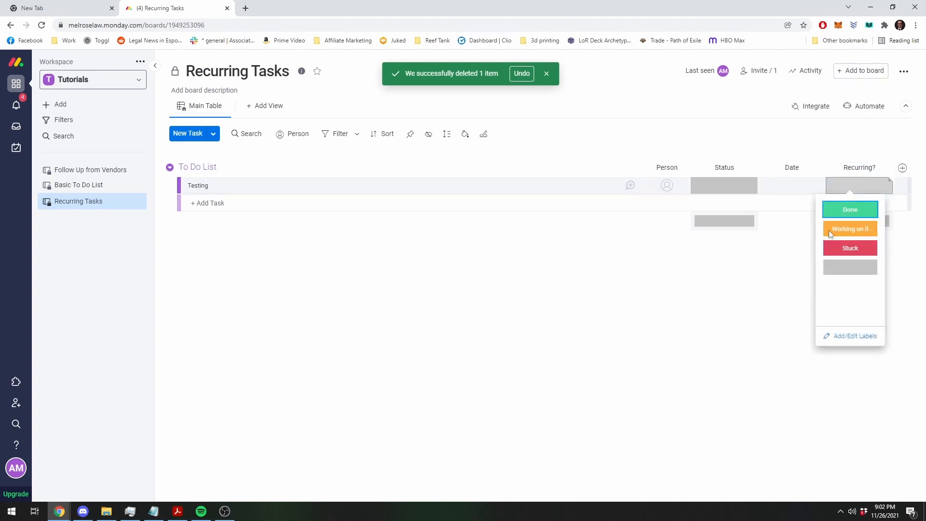
left_click(854, 336)
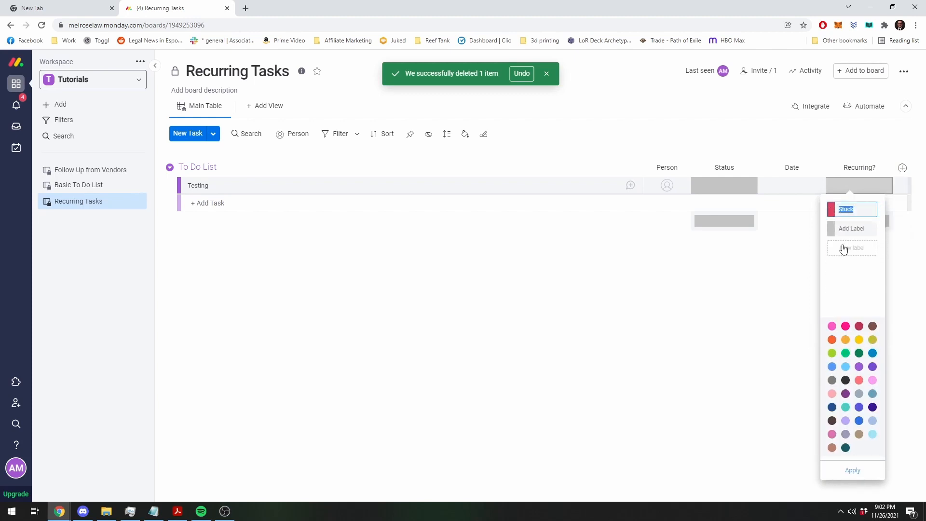
type("Monthly")
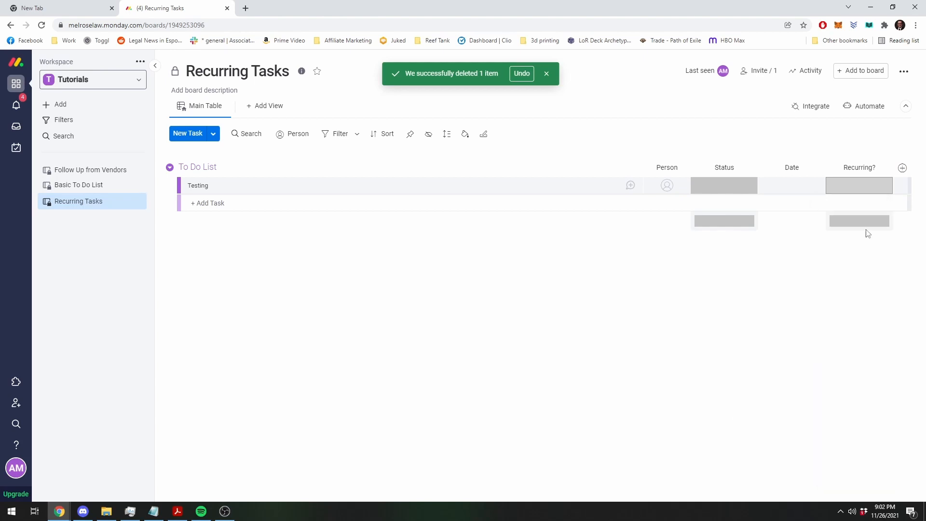
left_click(546, 74)
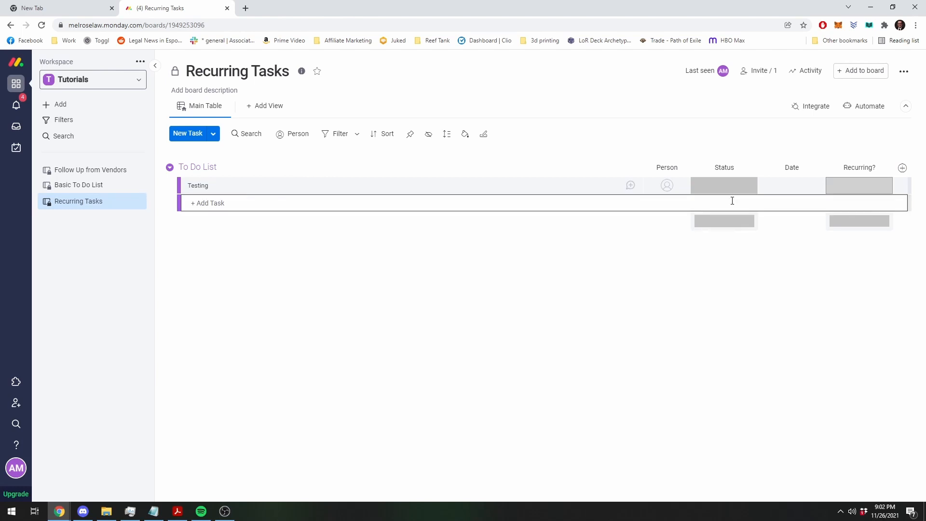
Create a custom automation triggered when Status changes to Done.
left_click(868, 106)
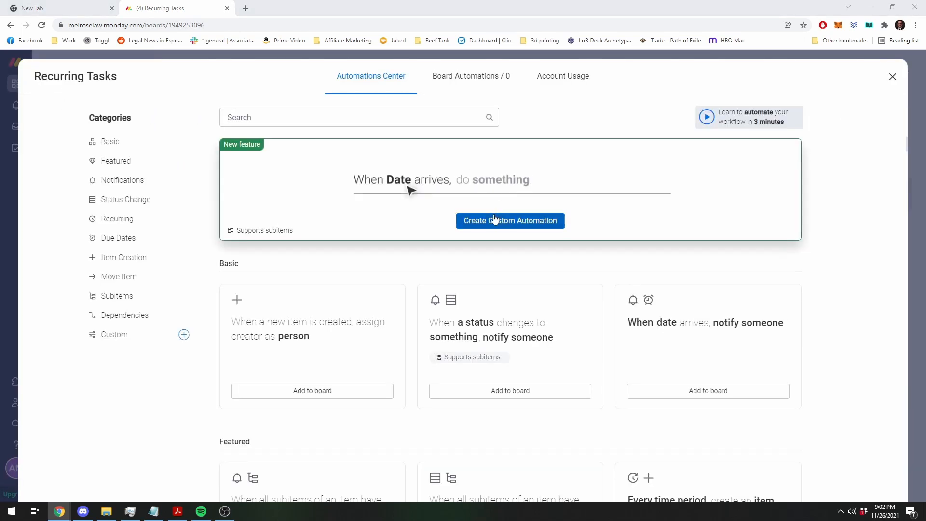
left_click(509, 220)
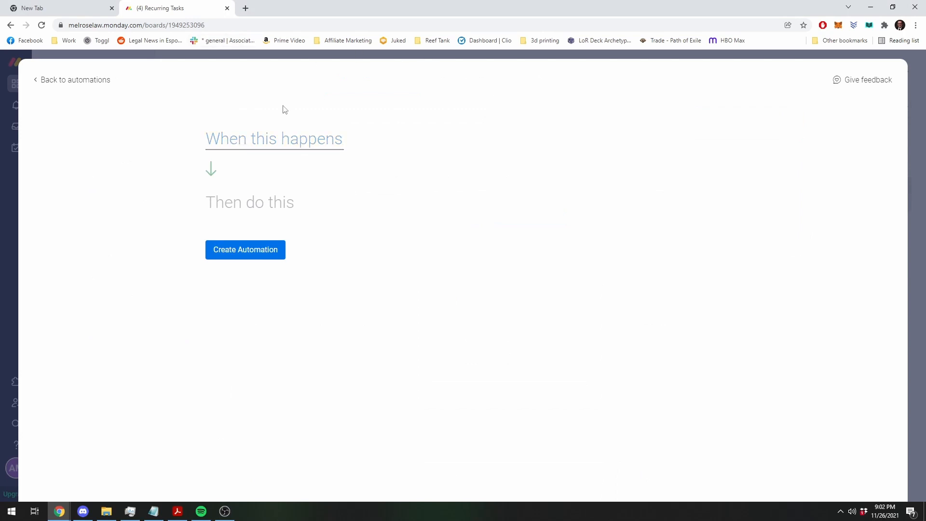
left_click(273, 138)
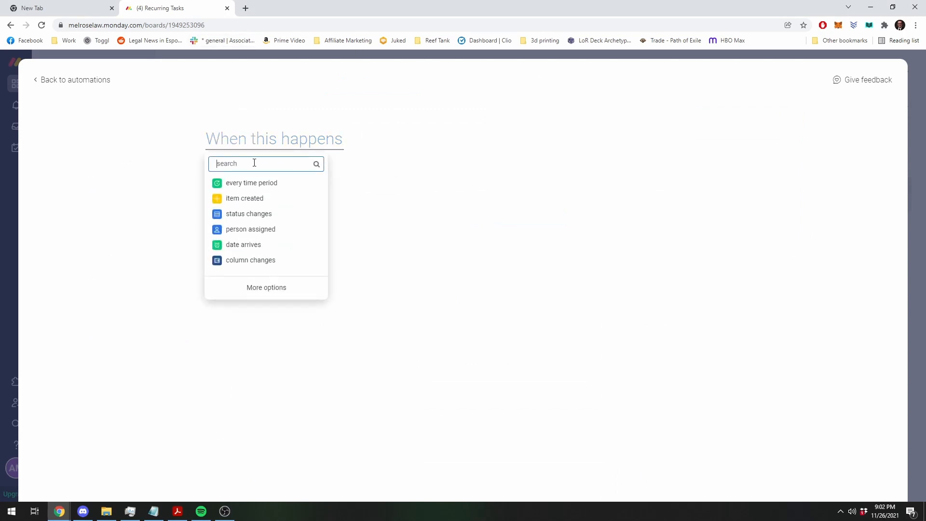
left_click(249, 213)
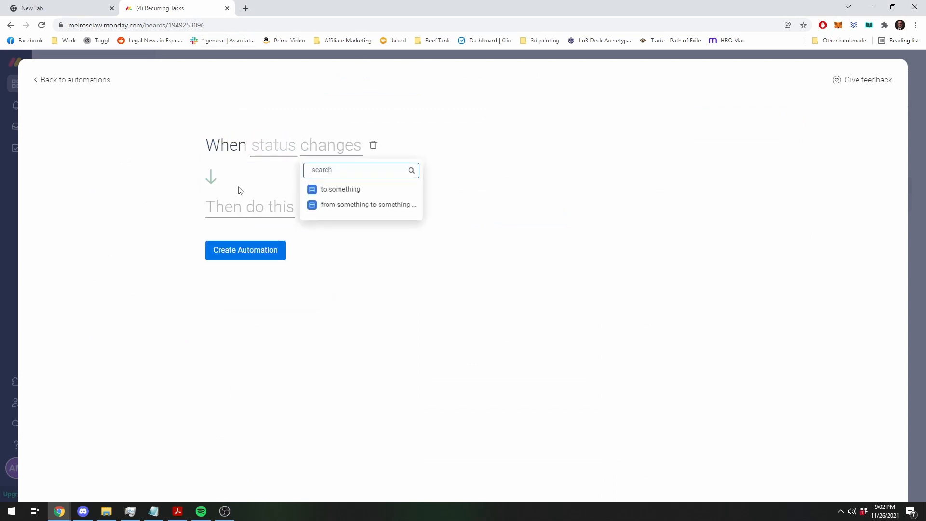
left_click(341, 189)
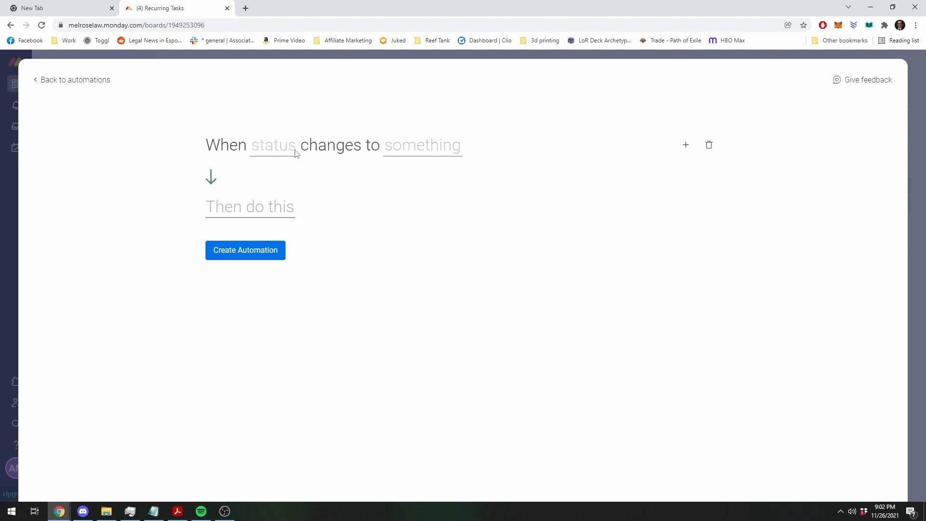
left_click(273, 145)
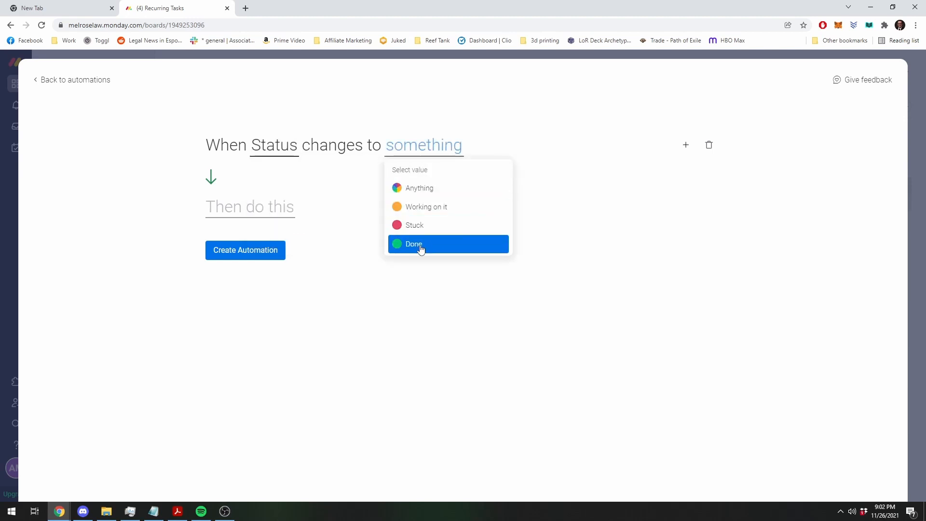
left_click(414, 244)
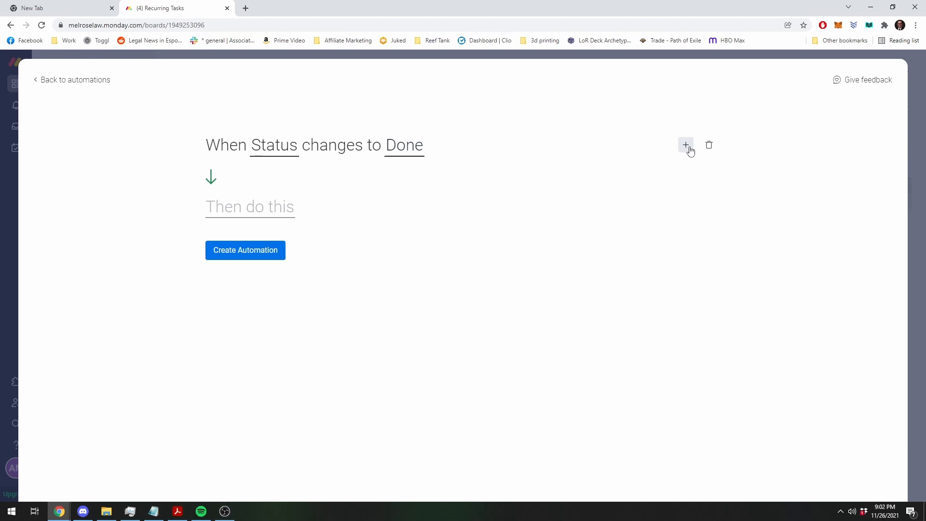
Add the condition 'only if Recurring? is Monthly' to the trigger.
left_click(685, 144)
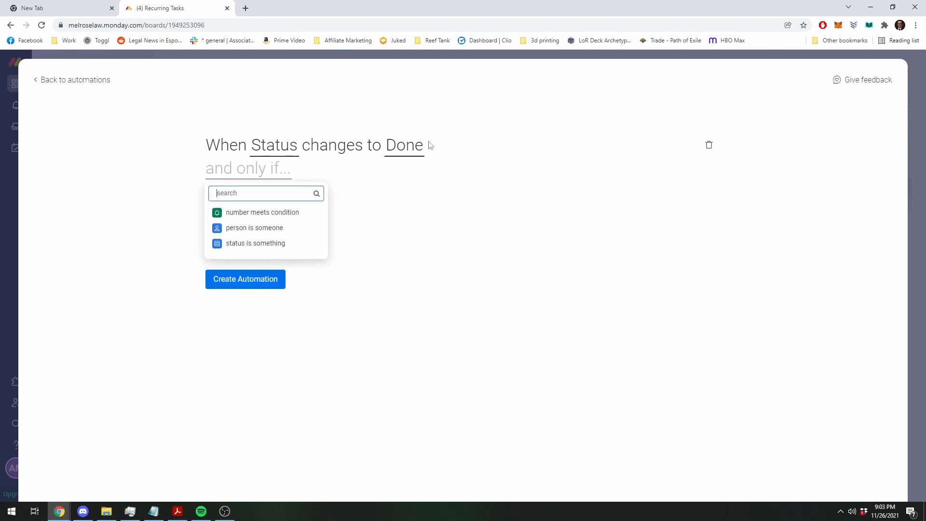
mouse_move(139, 219)
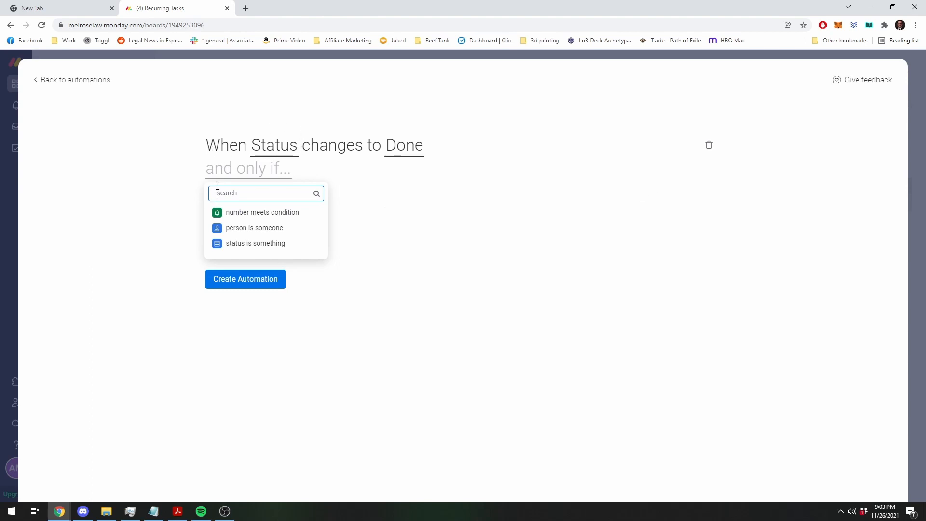
mouse_move(229, 224)
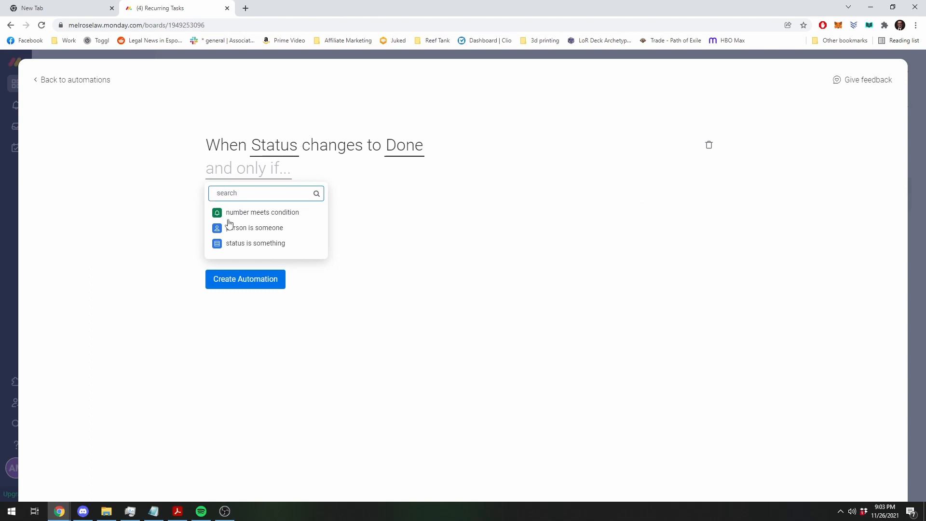
left_click(255, 242)
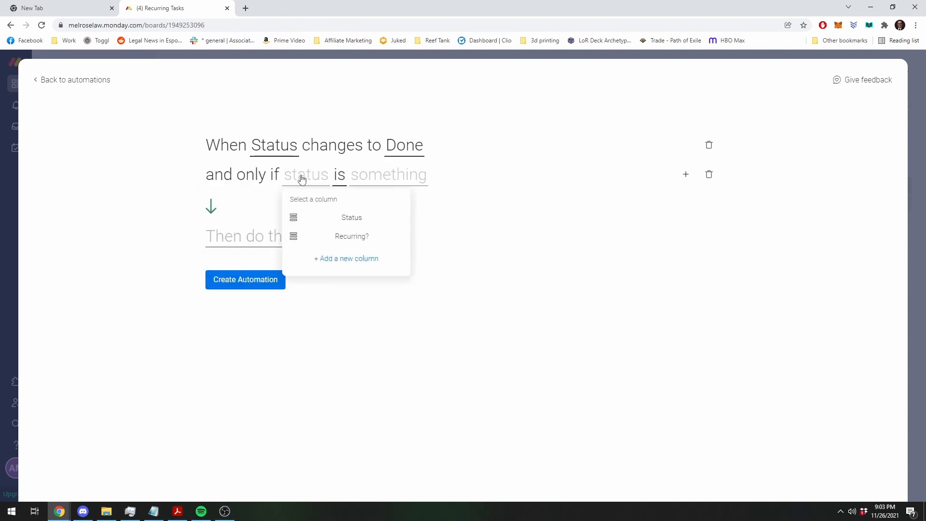
left_click(351, 236)
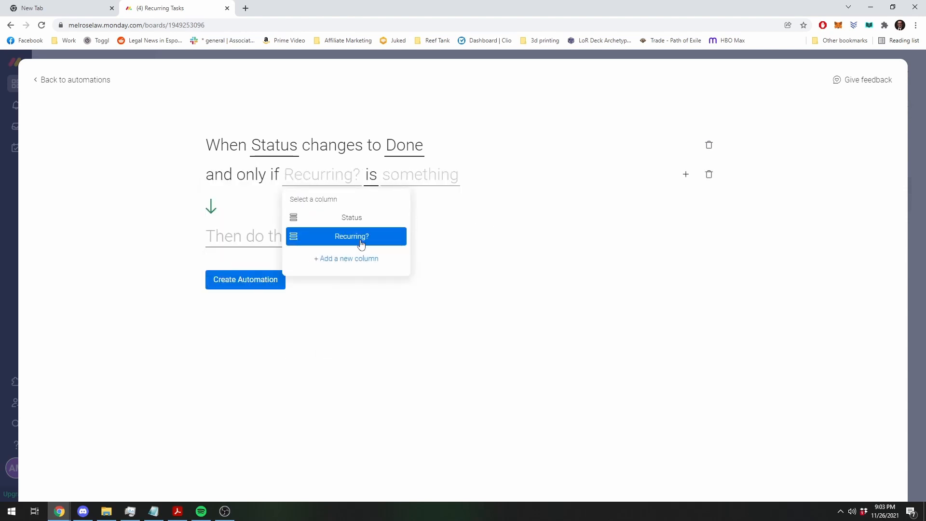
left_click(351, 237)
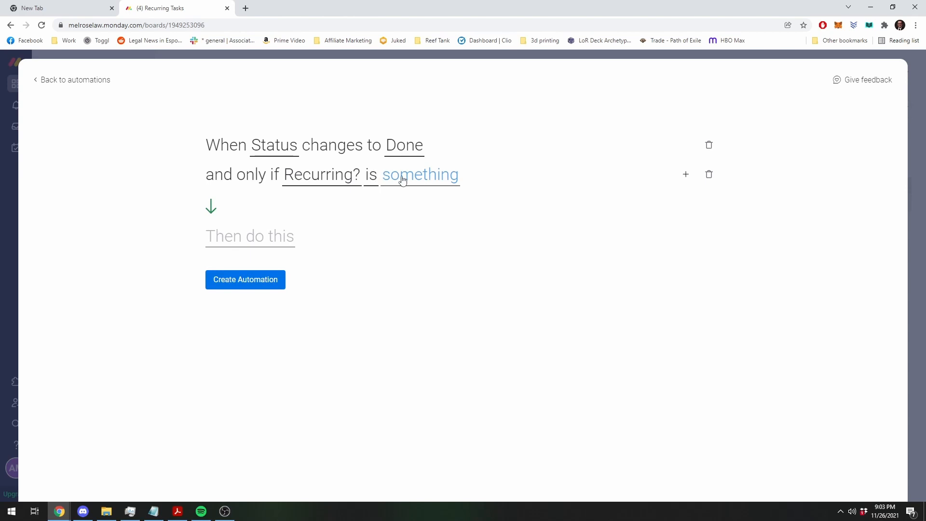
left_click(420, 175)
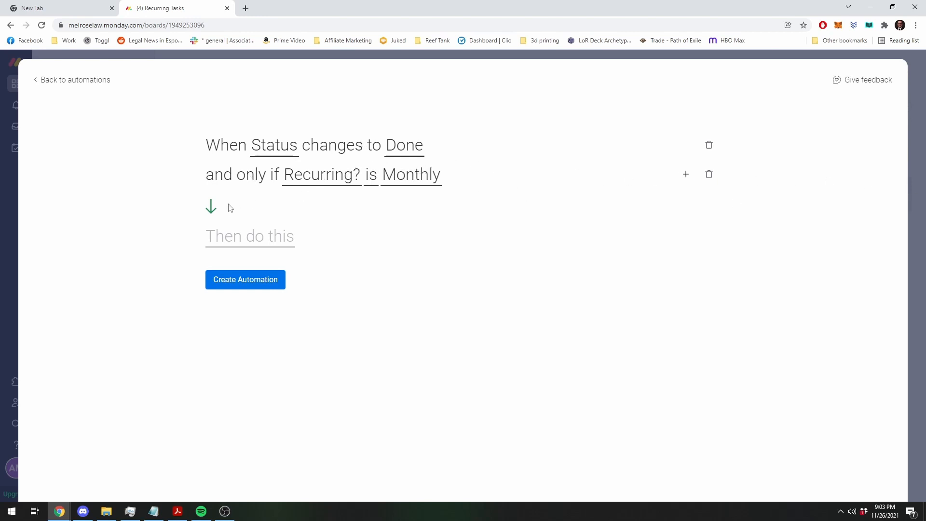
left_click(249, 236)
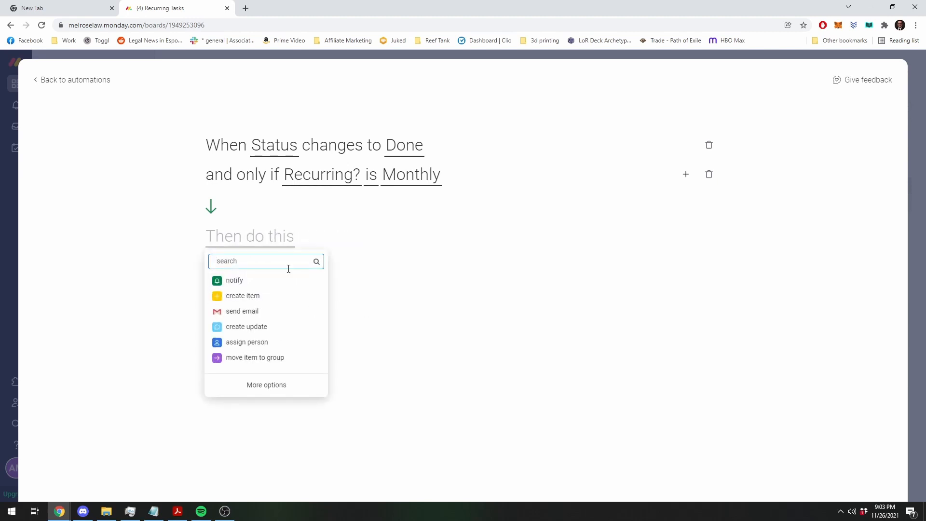
Add actions that set Date to today and push Date by 1 month.
type("set")
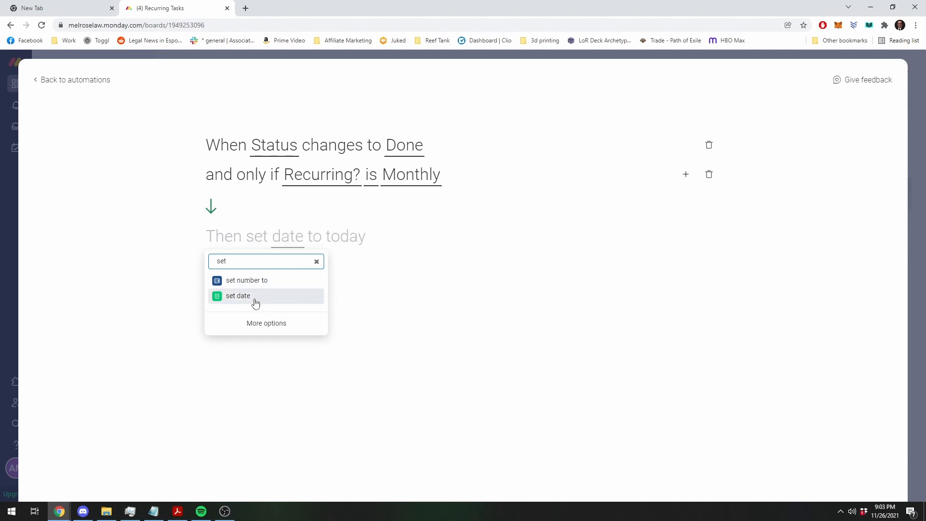
left_click(237, 296)
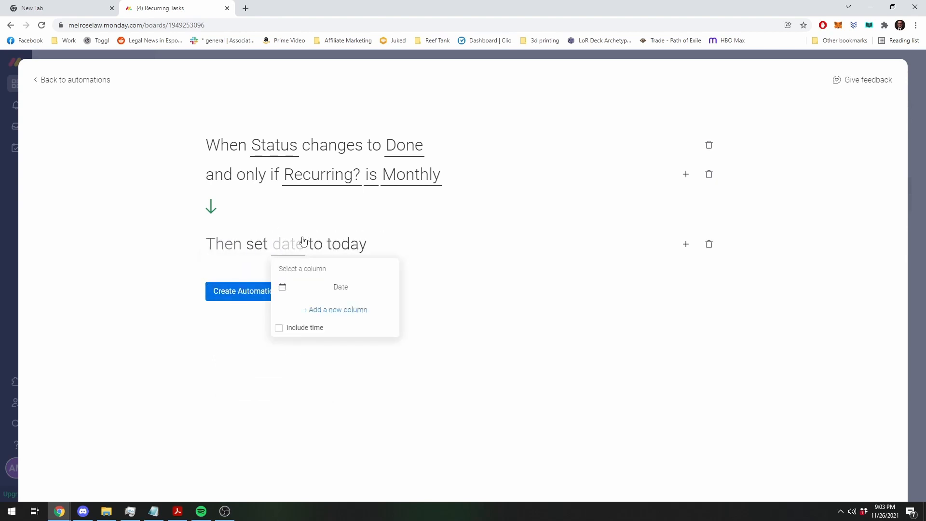
left_click(340, 287)
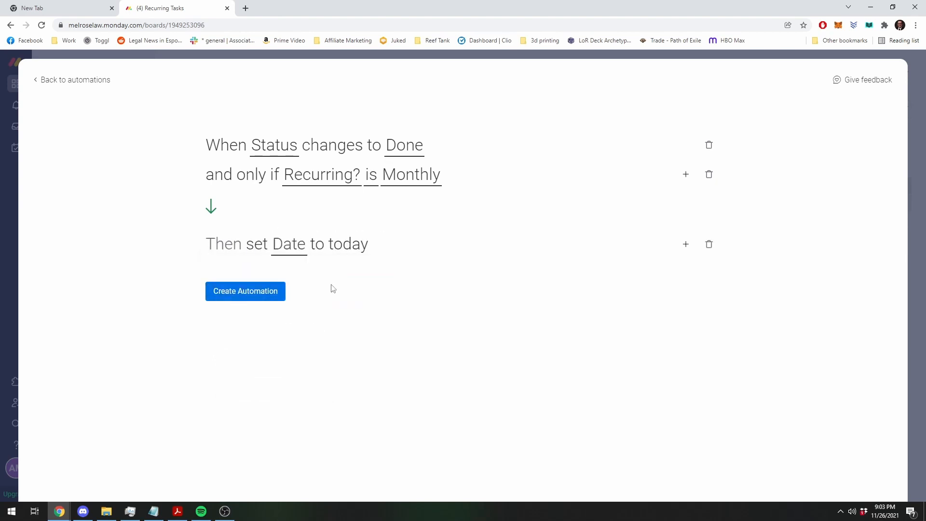
left_click(685, 244)
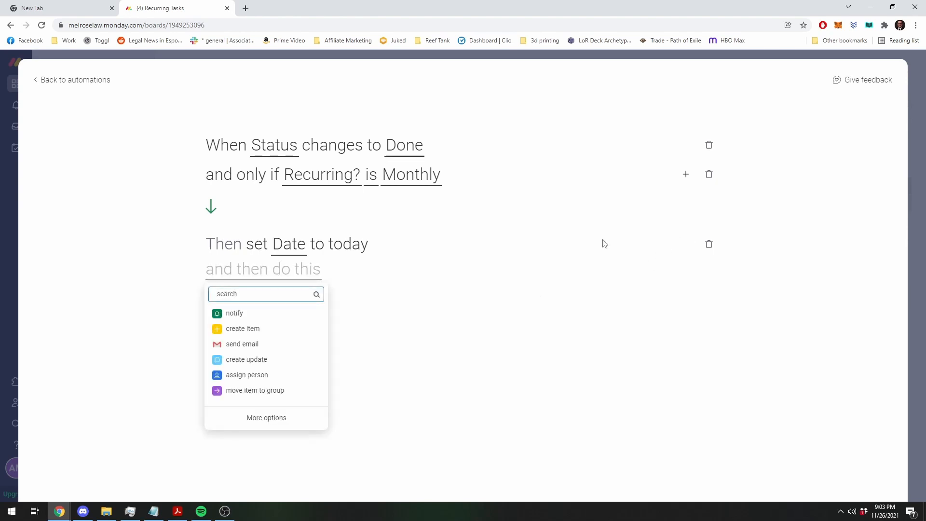
type("push")
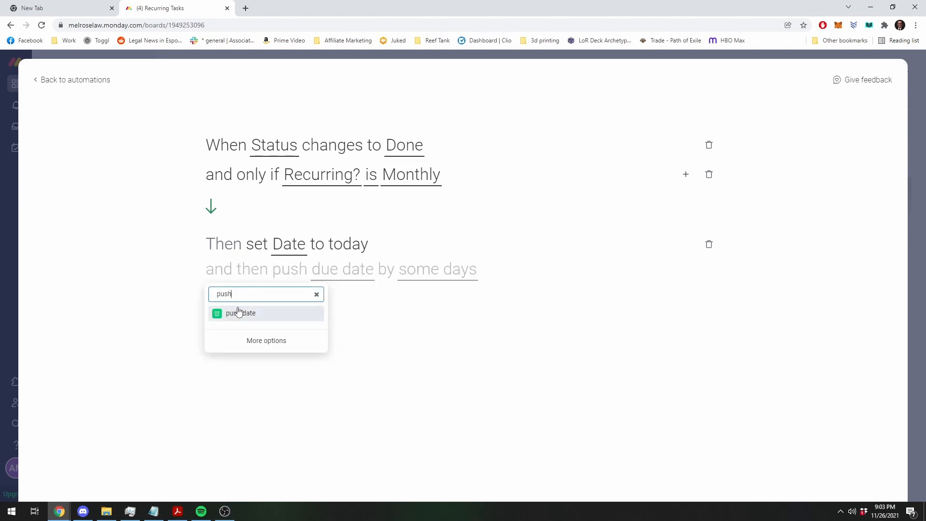
left_click(242, 314)
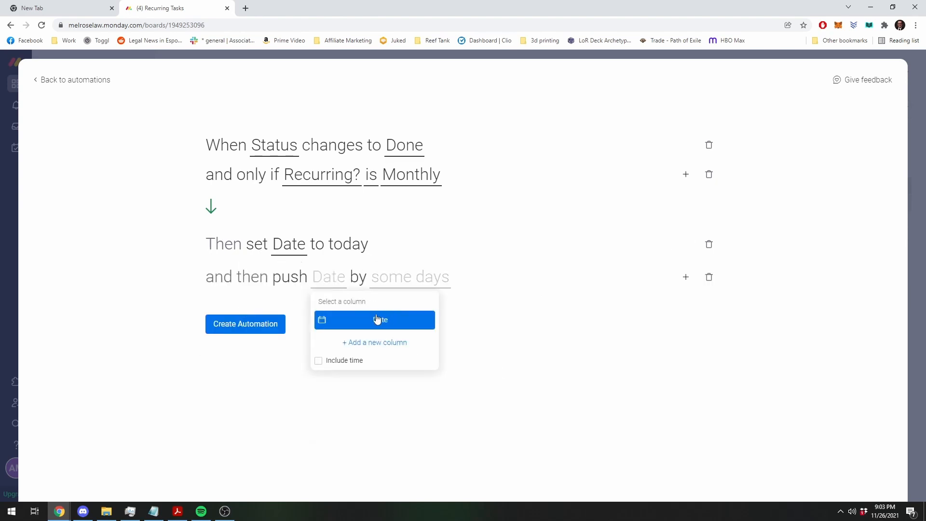
left_click(374, 320)
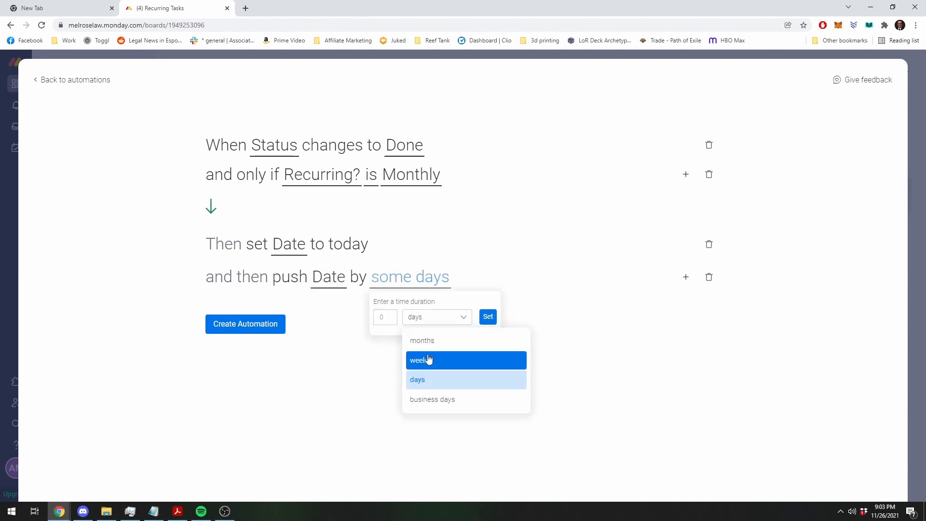
left_click(420, 360)
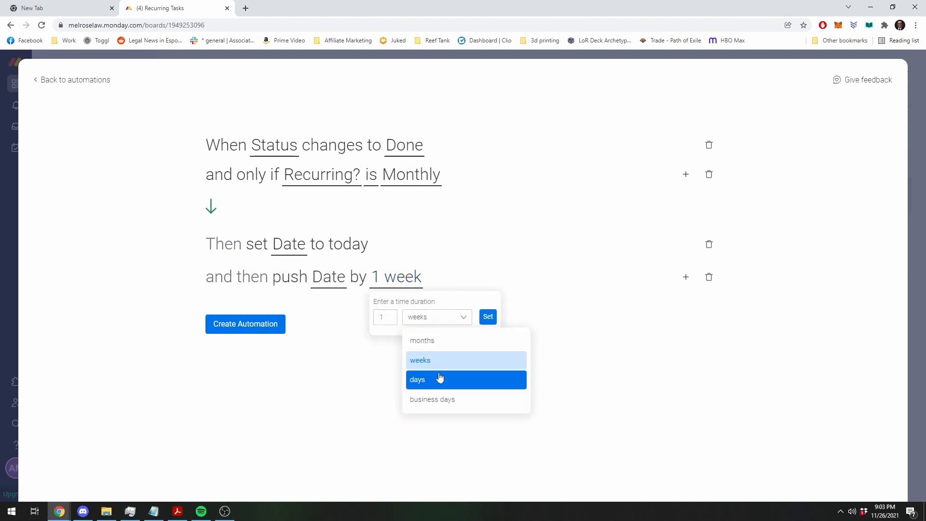
left_click(422, 340)
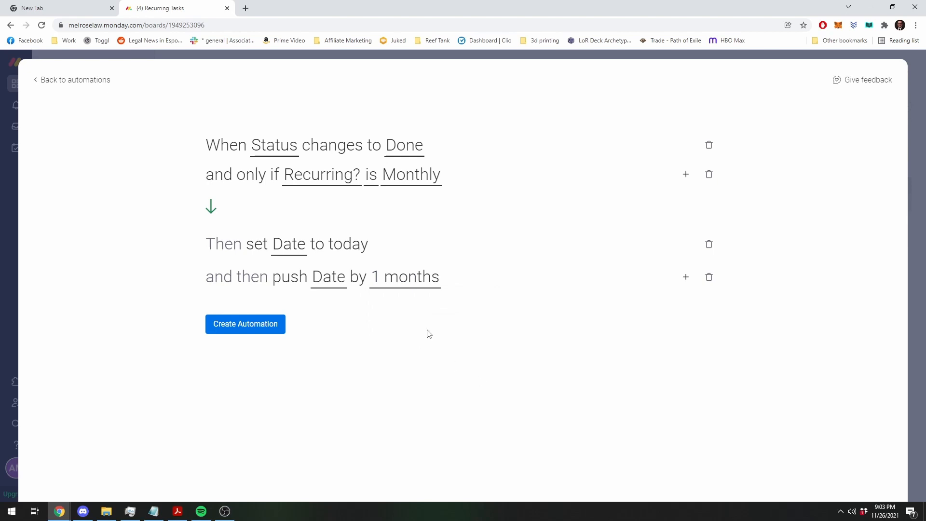
mouse_move(686, 277)
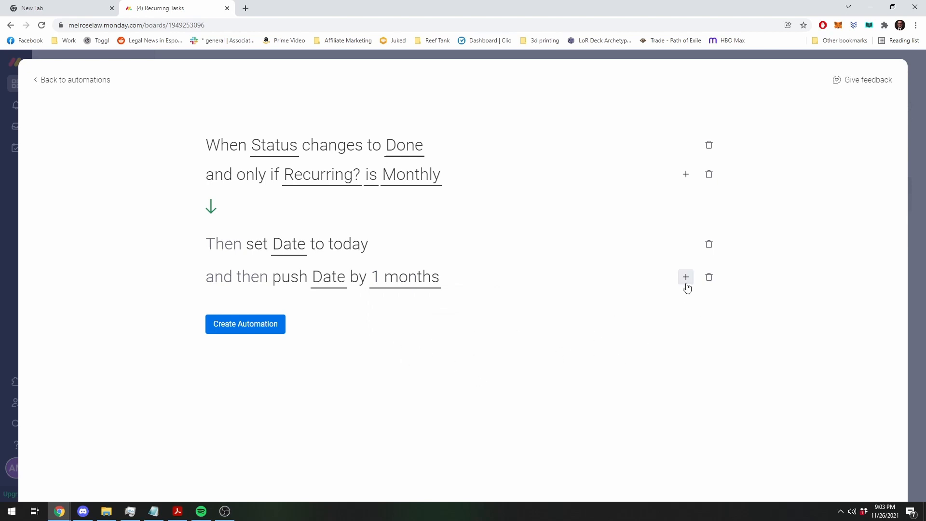
Add a final action changing Status to Working on it.
left_click(685, 276)
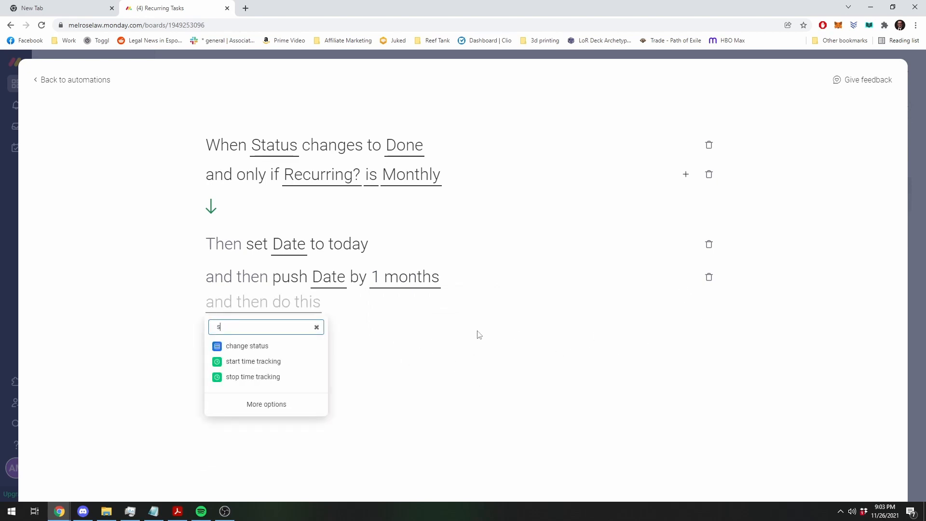
left_click(246, 346)
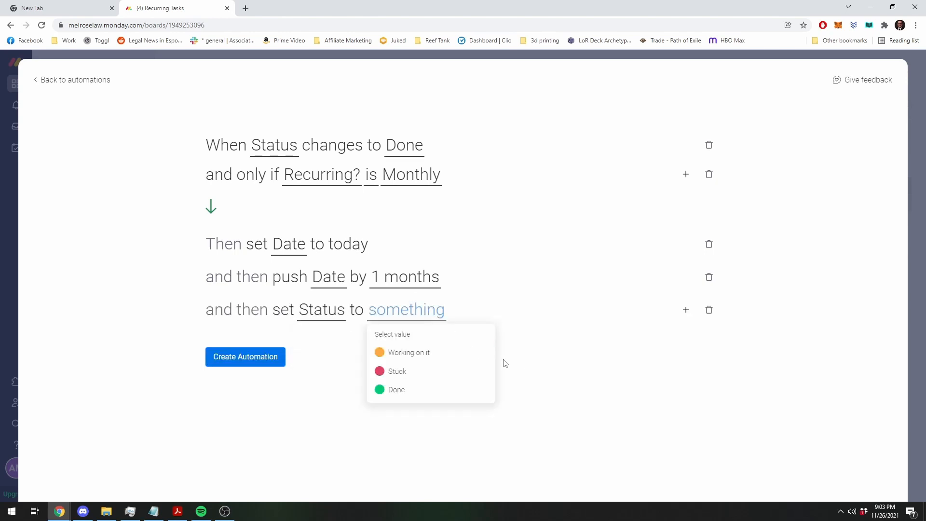
left_click(408, 353)
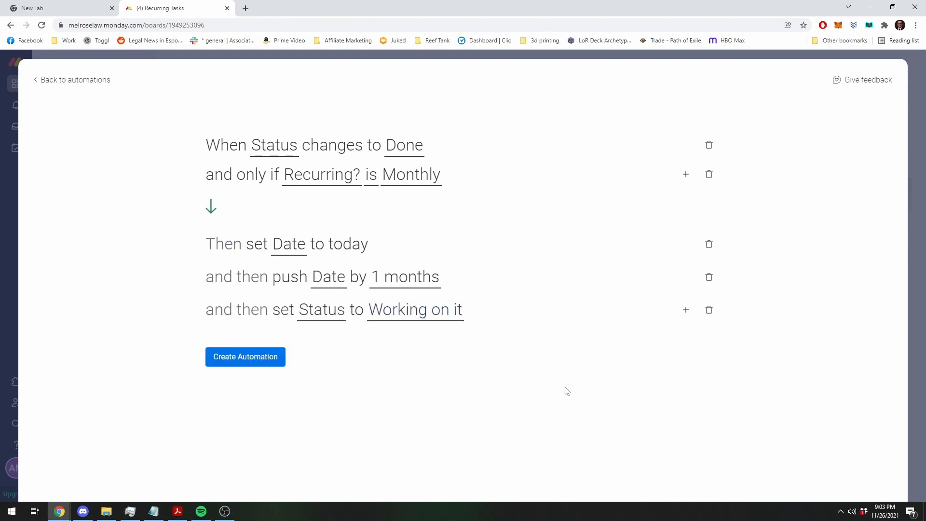
mouse_move(607, 352)
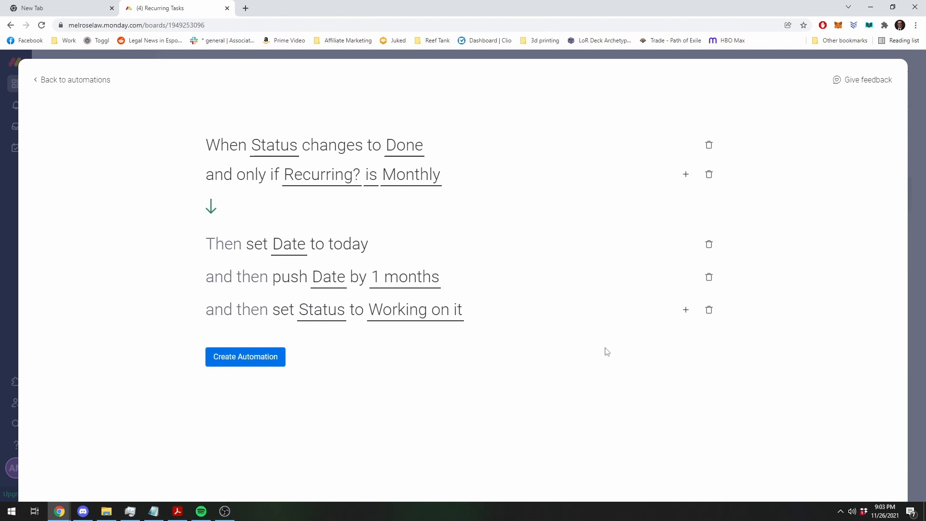
mouse_move(293, 418)
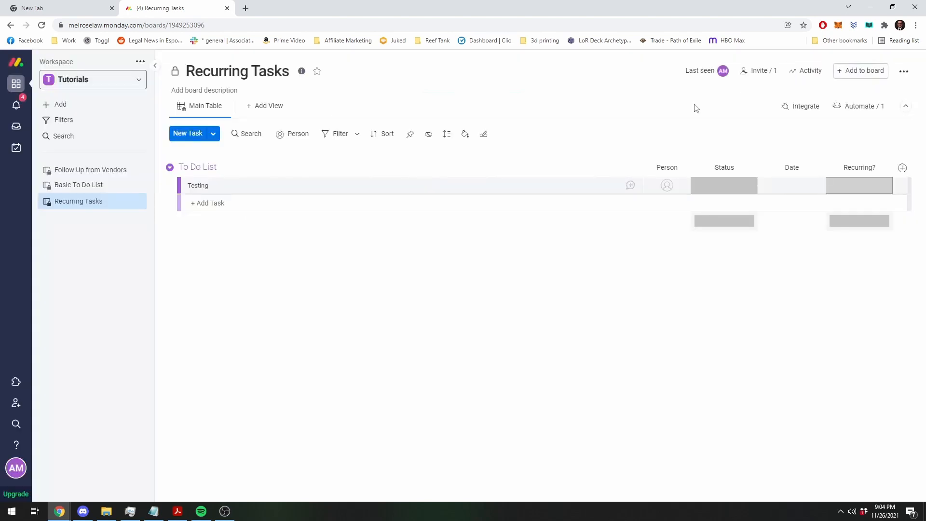
Rename the Testing task to 'Give dog her medicine'.
left_click(197, 184)
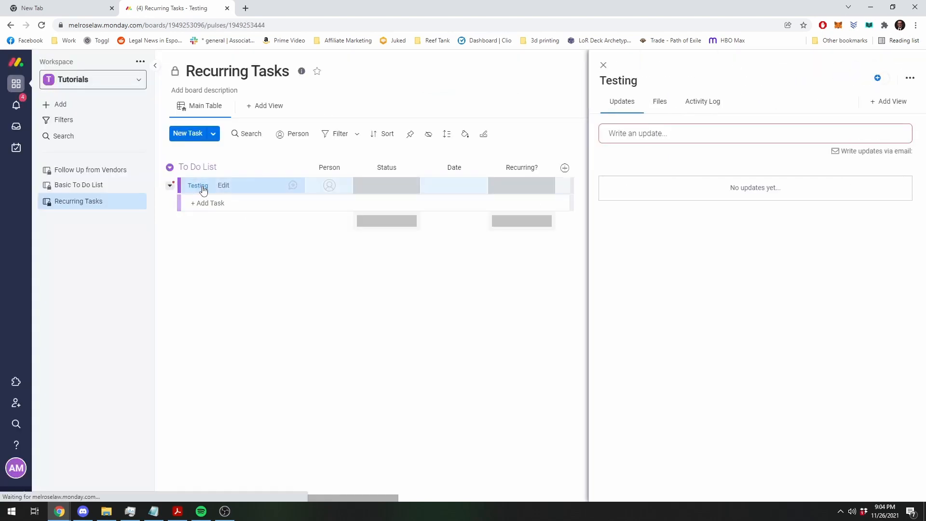
left_click(198, 185)
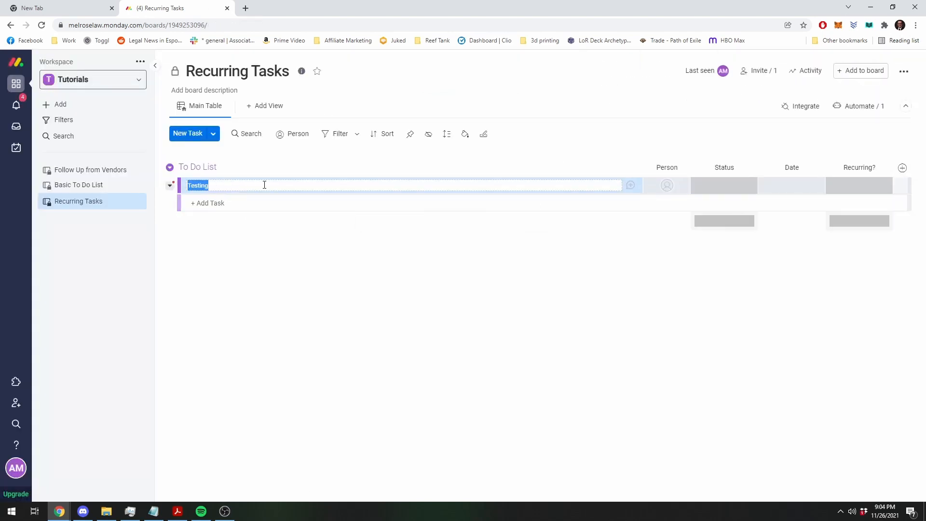
type("Give")
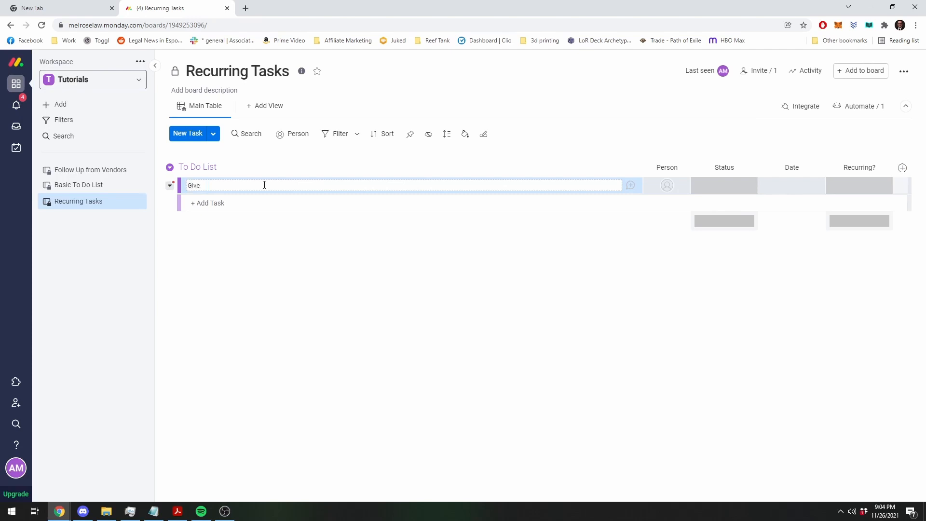
type("dog her medicine")
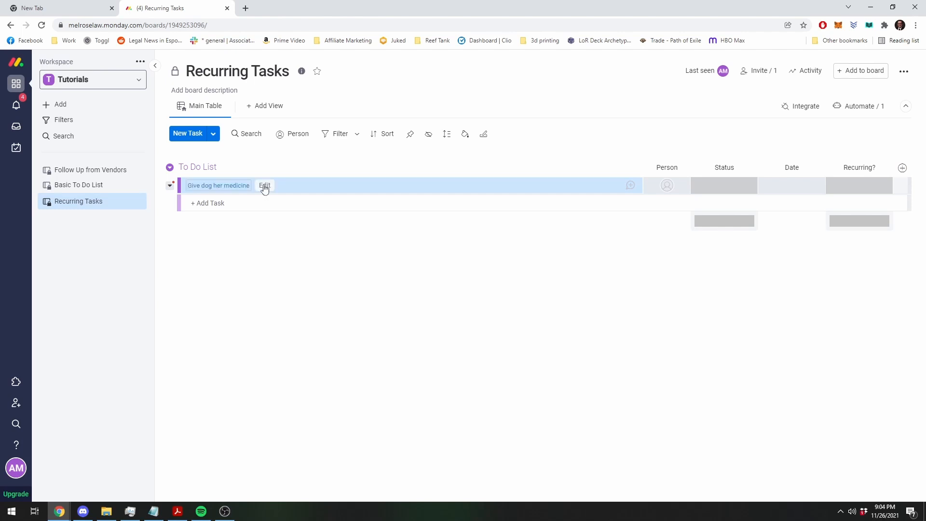
mouse_move(692, 190)
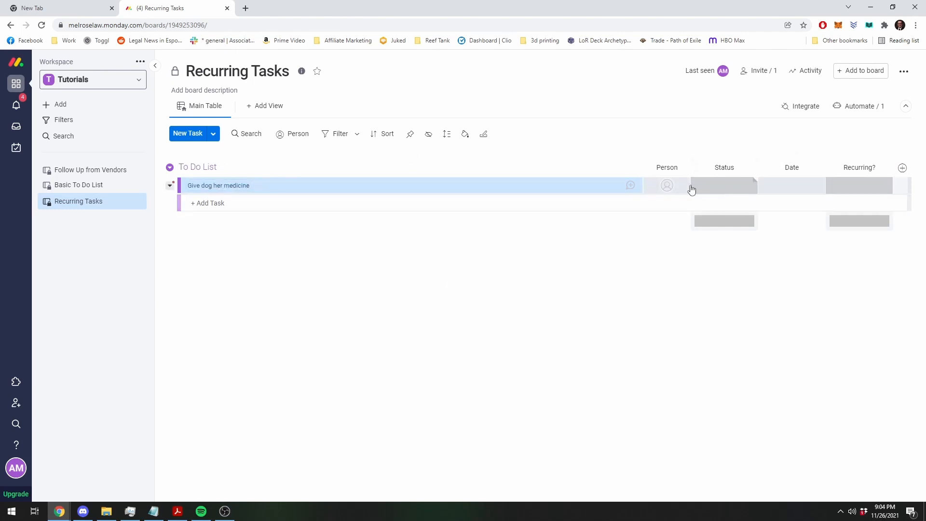
Date the task November 26 and mark it Monthly under Recurring?
left_click(791, 185)
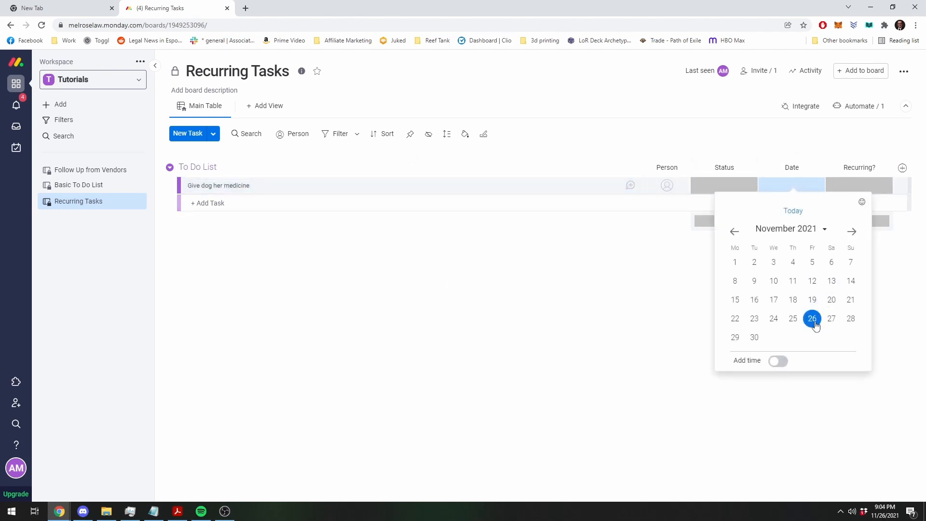
left_click(813, 318)
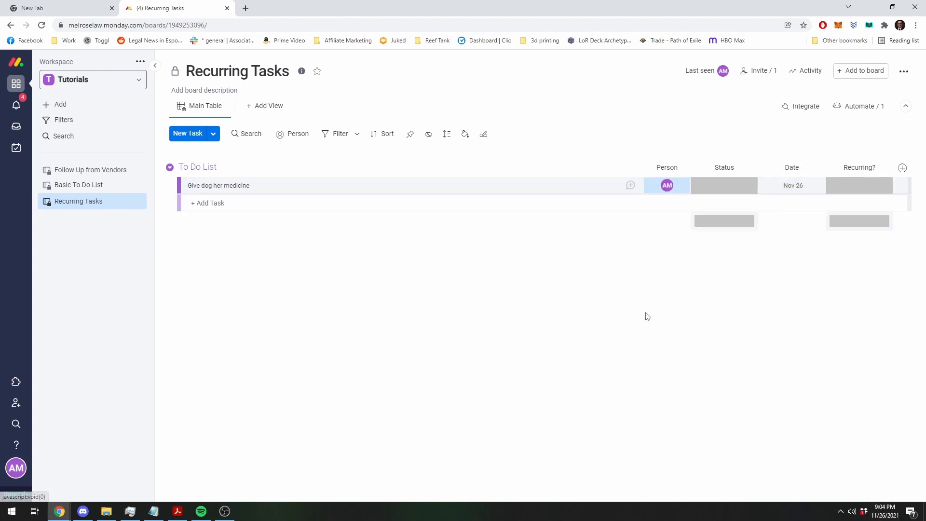
left_click(859, 185)
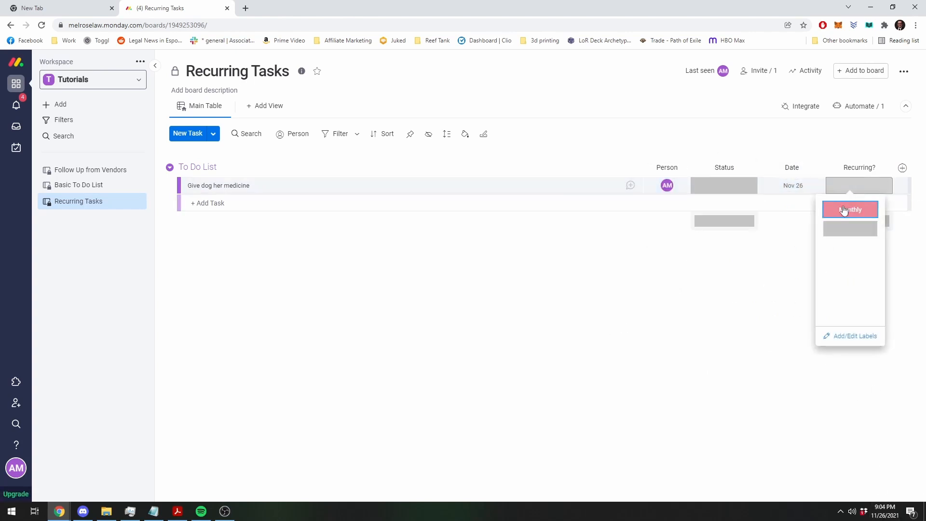
left_click(850, 209)
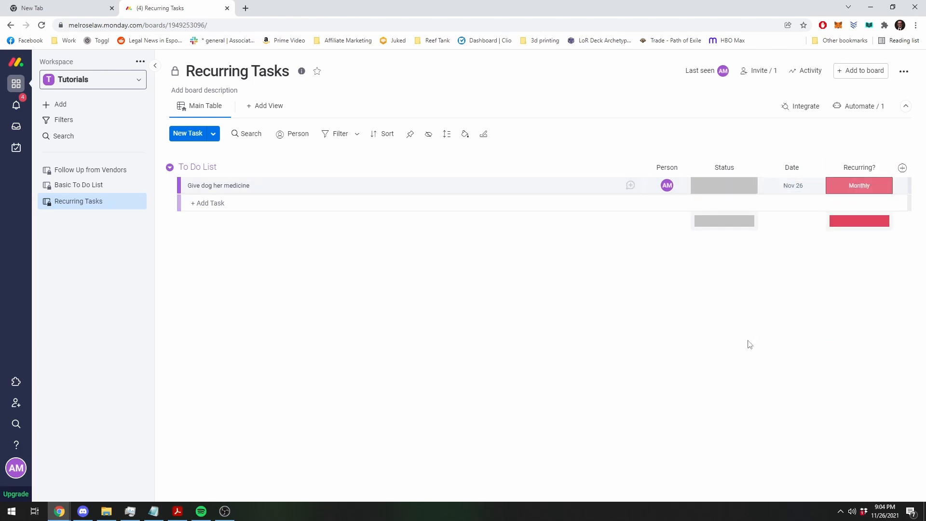
mouse_move(725, 227)
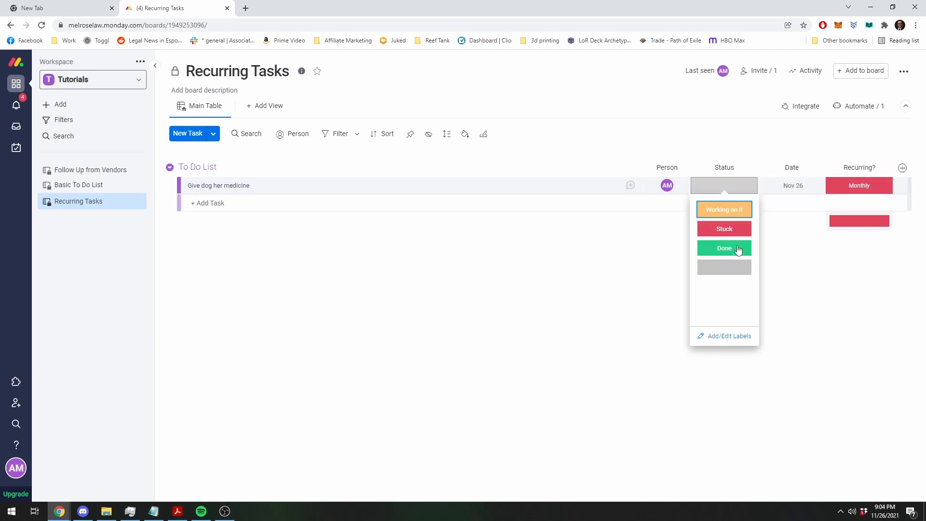
Mark 'Give dog her medicine' as Done to fire the automation.
left_click(724, 248)
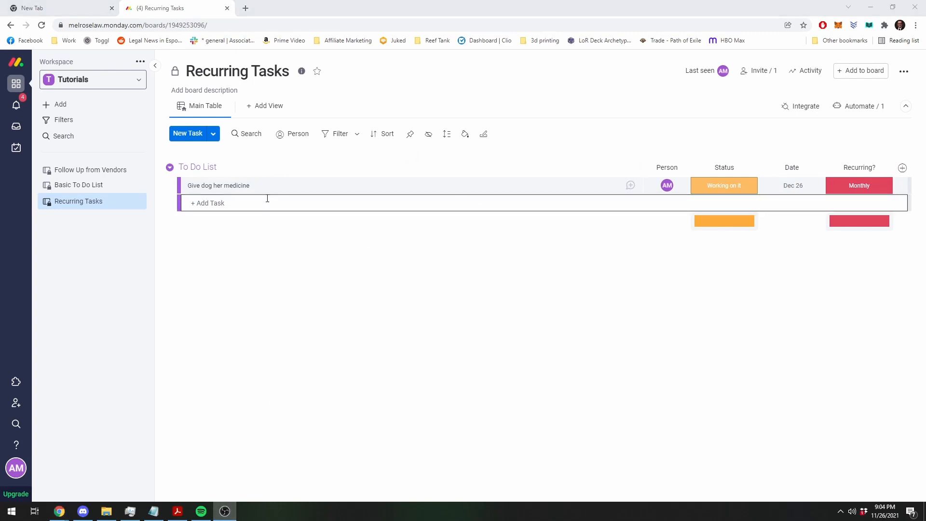
mouse_move(570, 250)
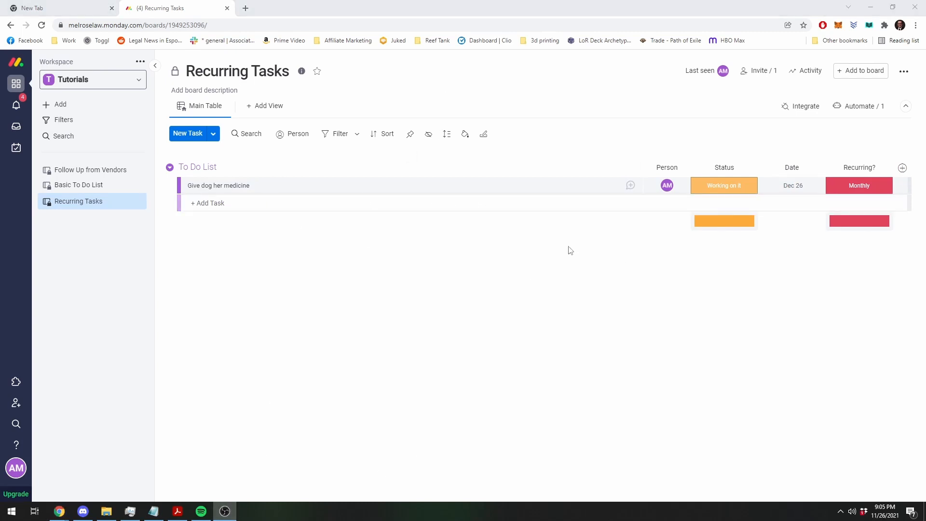
mouse_move(613, 272)
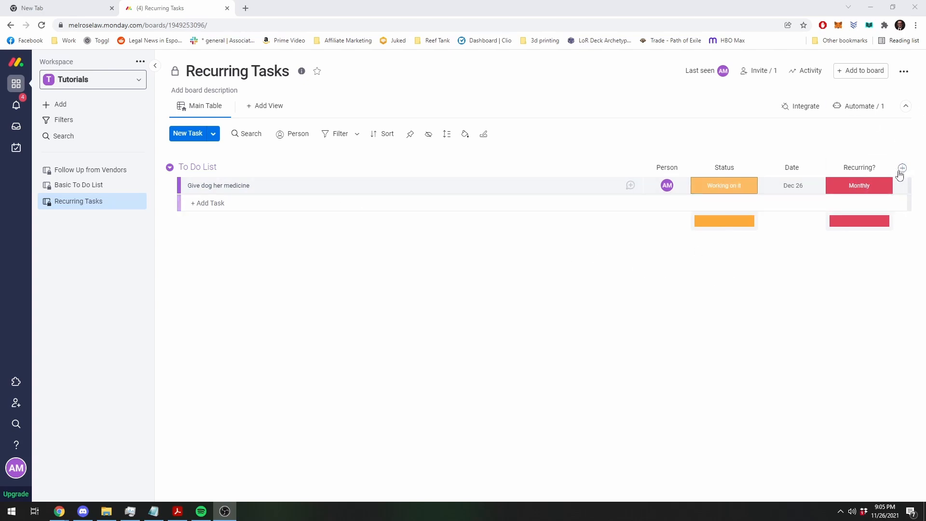
Open the options menu of the Recurring? column header.
left_click(886, 168)
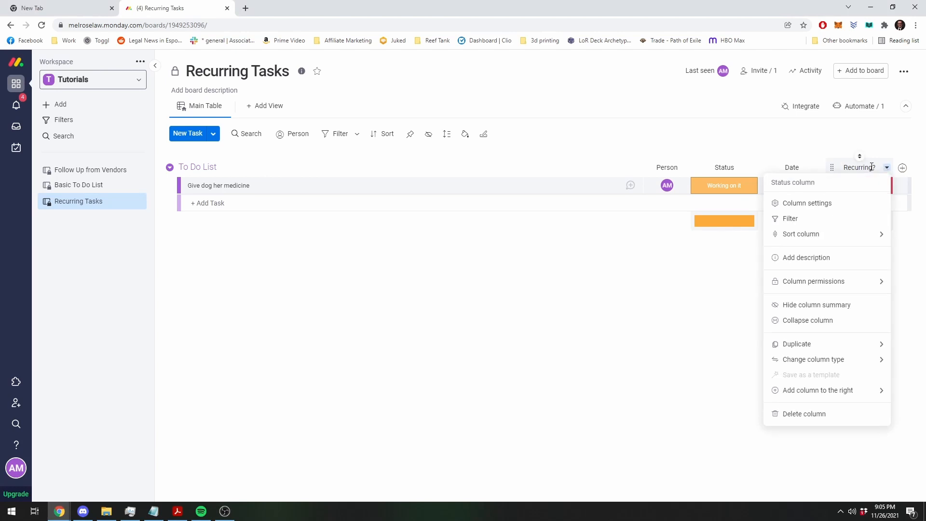
mouse_move(803, 234)
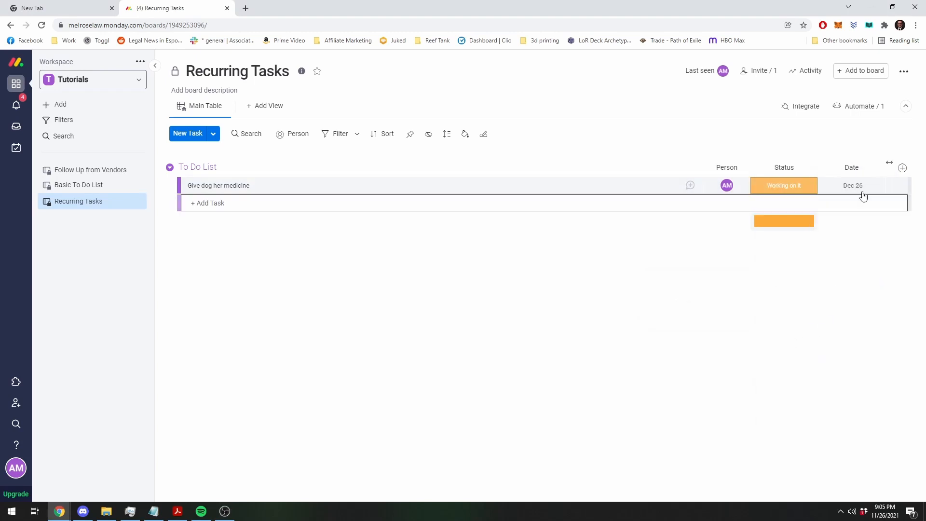
mouse_move(896, 164)
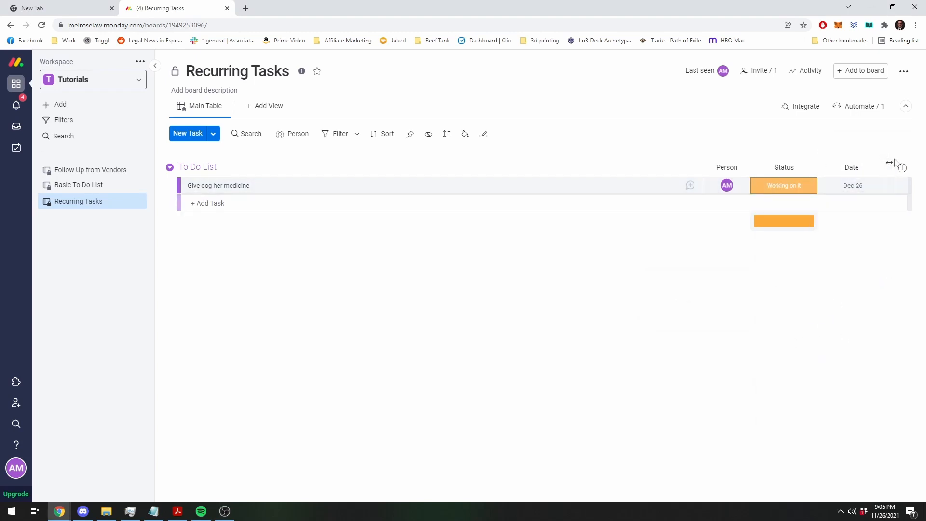